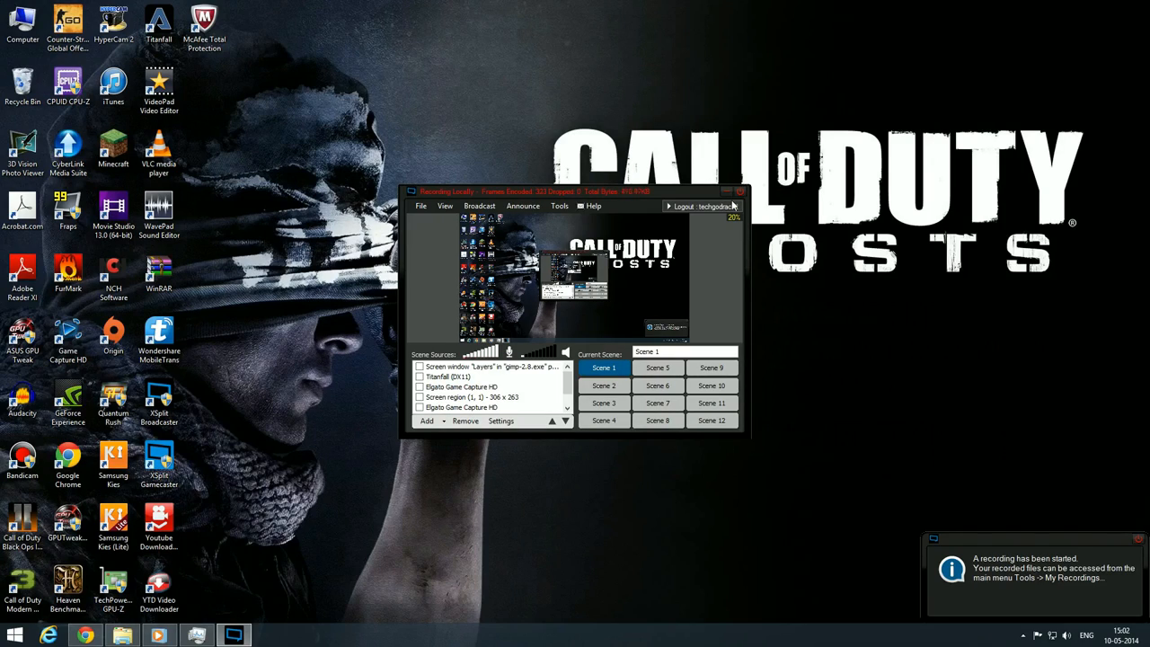
Minimize the XSplit Gamecaster window so the desktop is clear
{"action": "left_click", "coordinate": [728, 191]}
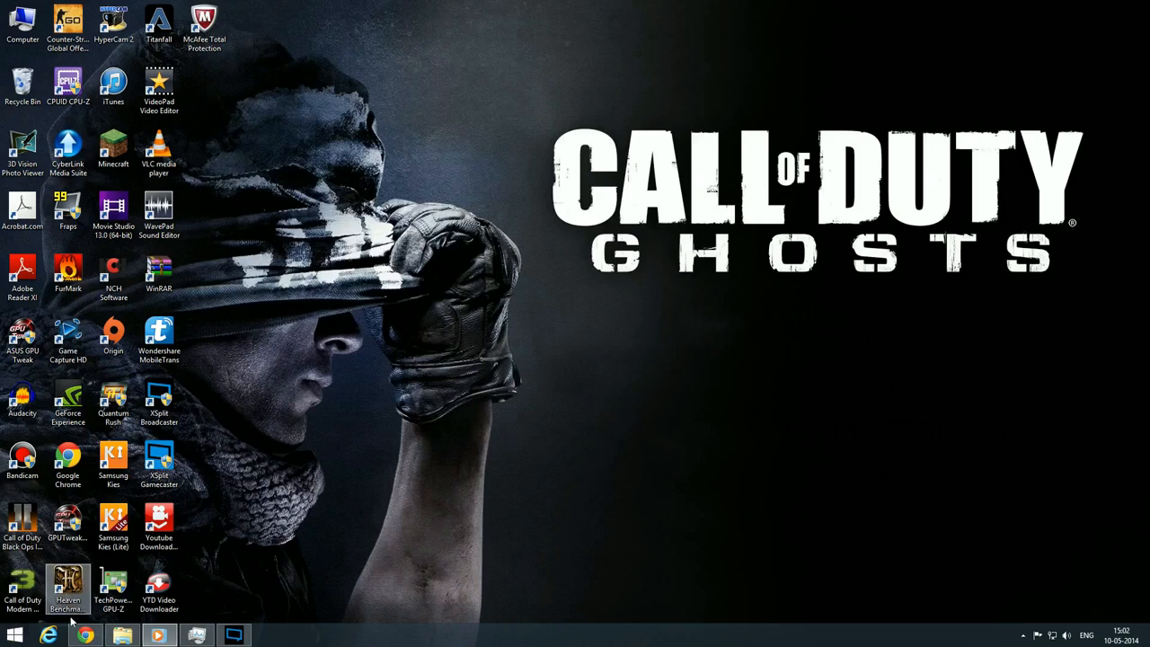
Search Google Images in Chrome for 'starburst background'
{"action": "left_click", "coordinate": [85, 635]}
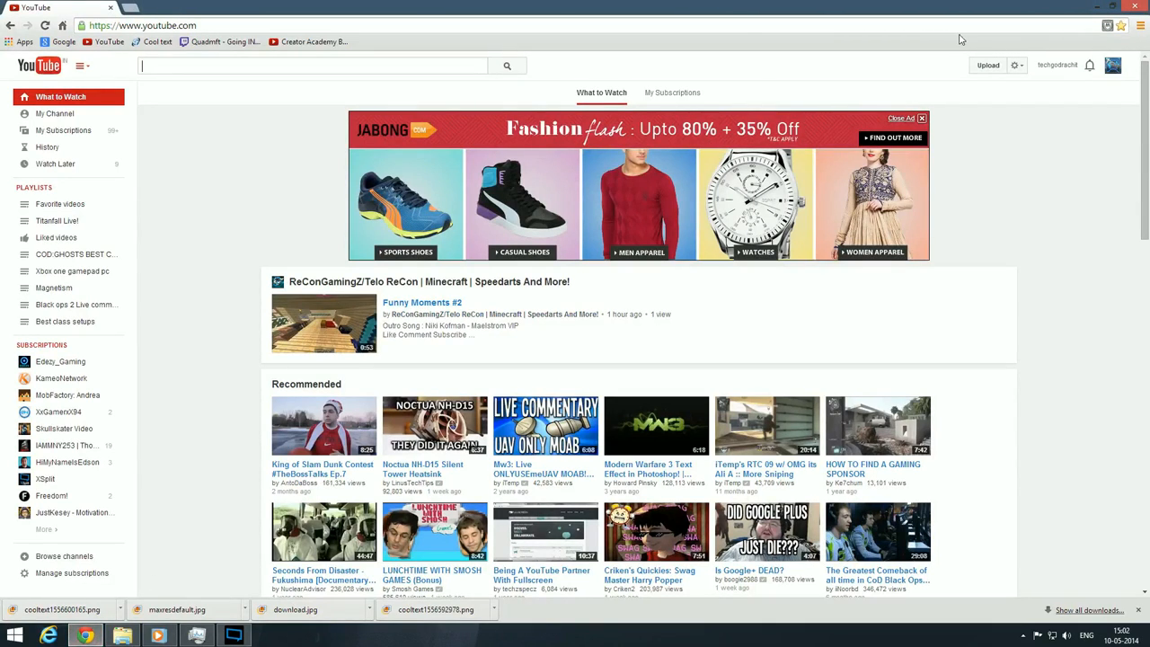
{"action": "left_click", "coordinate": [141, 26]}
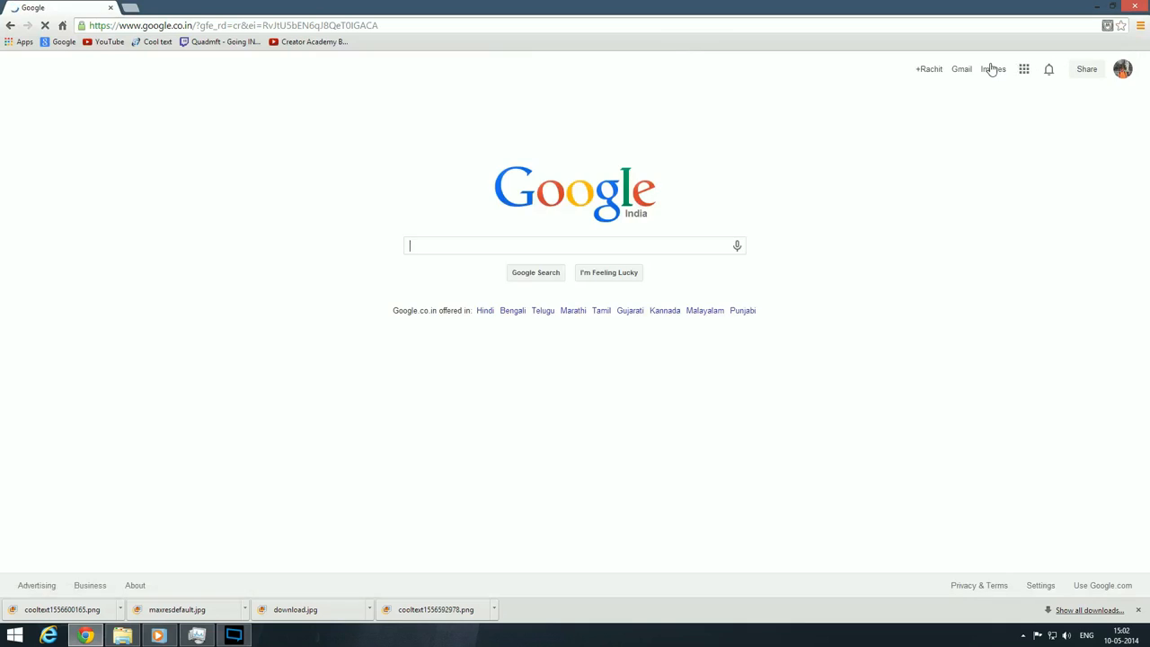
{"action": "left_click", "coordinate": [993, 69]}
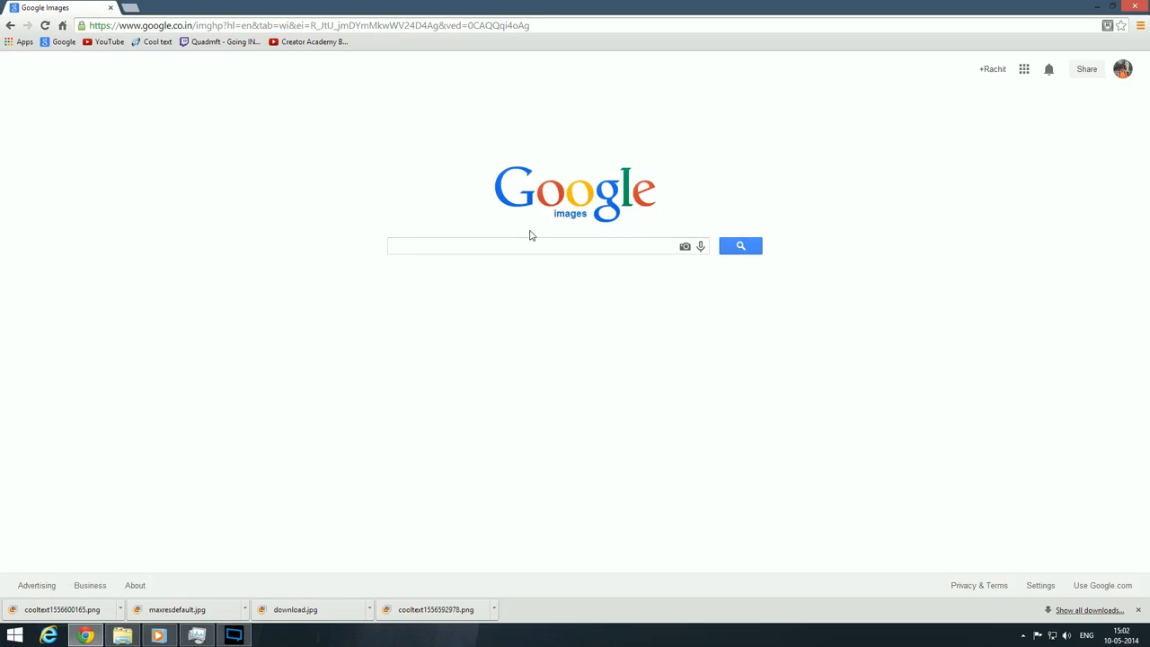
{"action": "type", "text": "STRA"}
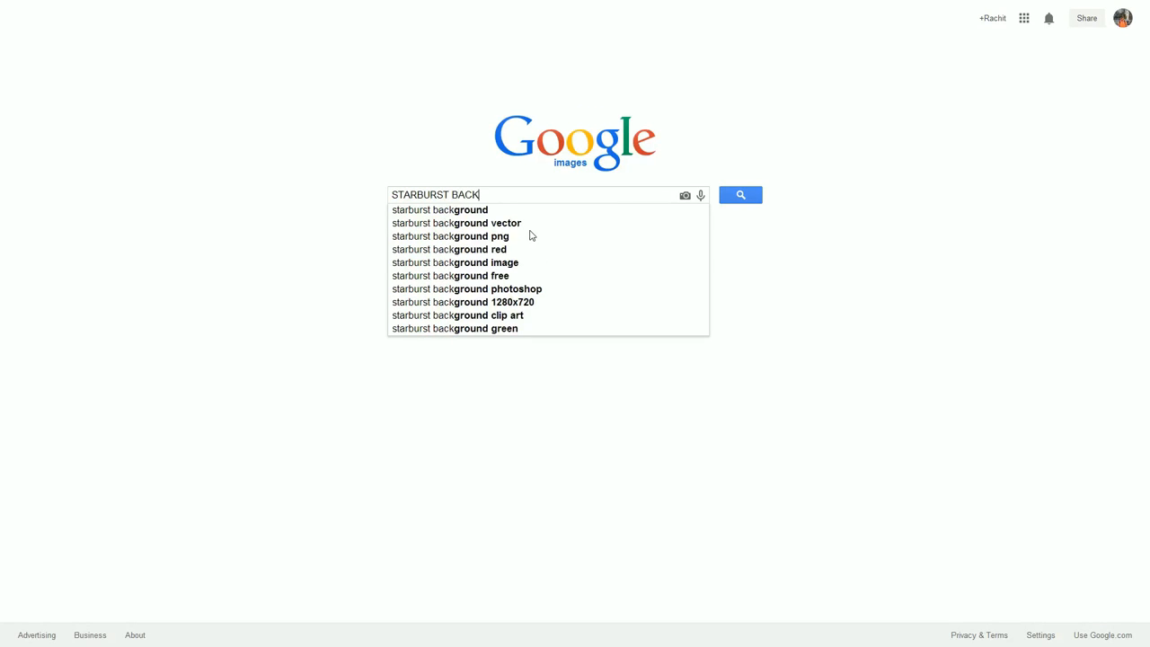
{"action": "left_click", "coordinate": [440, 209]}
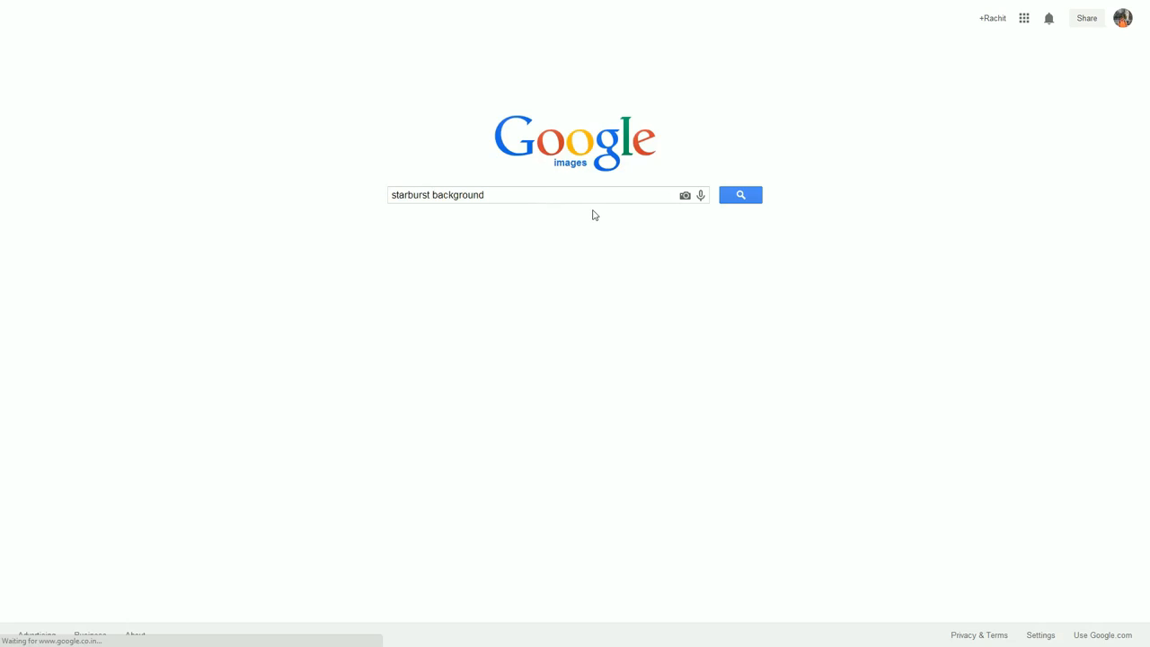
{"action": "left_click", "coordinate": [740, 195]}
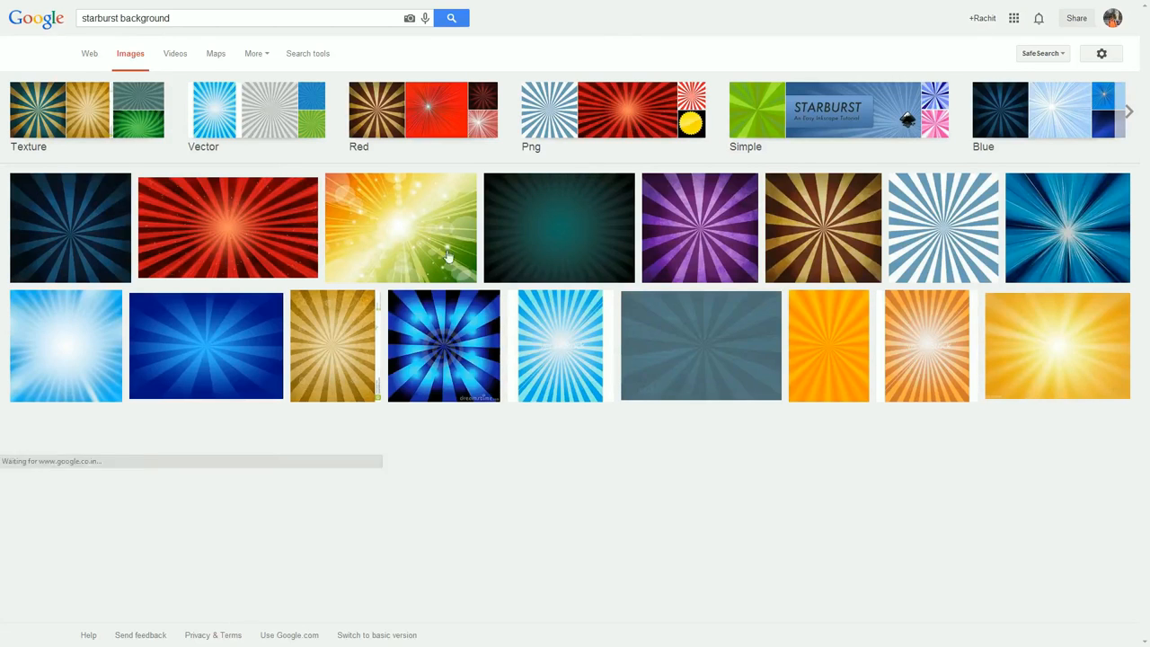
Open the yellow-orange starburst maxresdefault.jpg at full size in its own tab
{"action": "scroll", "scroll_direction": "down", "scroll_amount": 3}
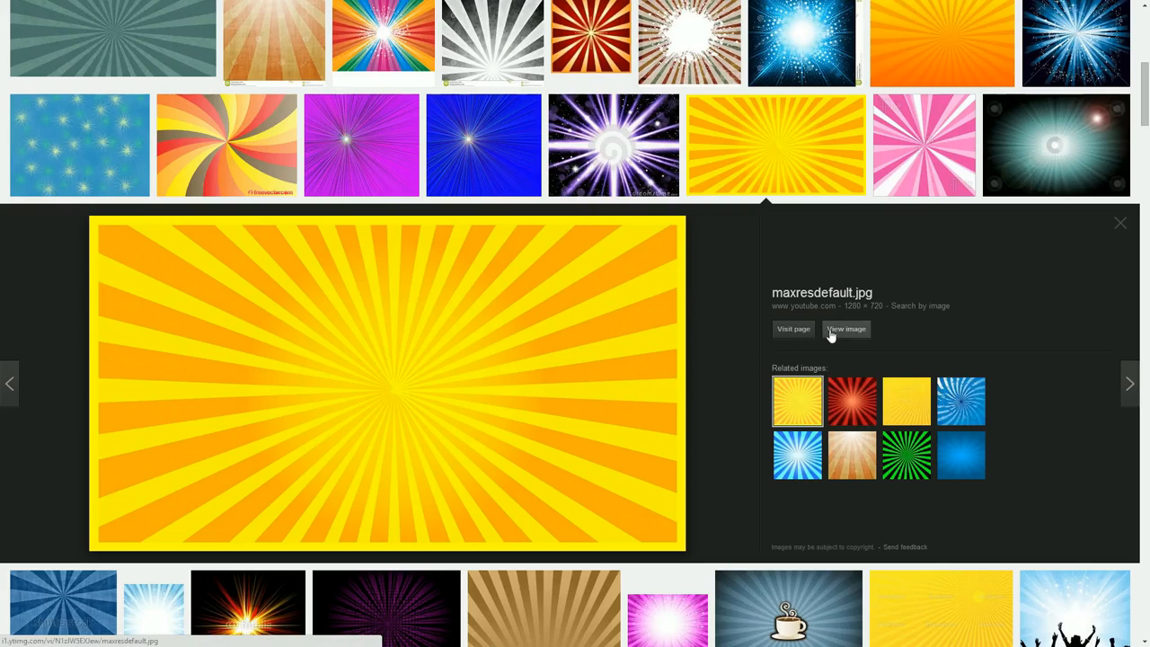
{"action": "left_click", "coordinate": [846, 329]}
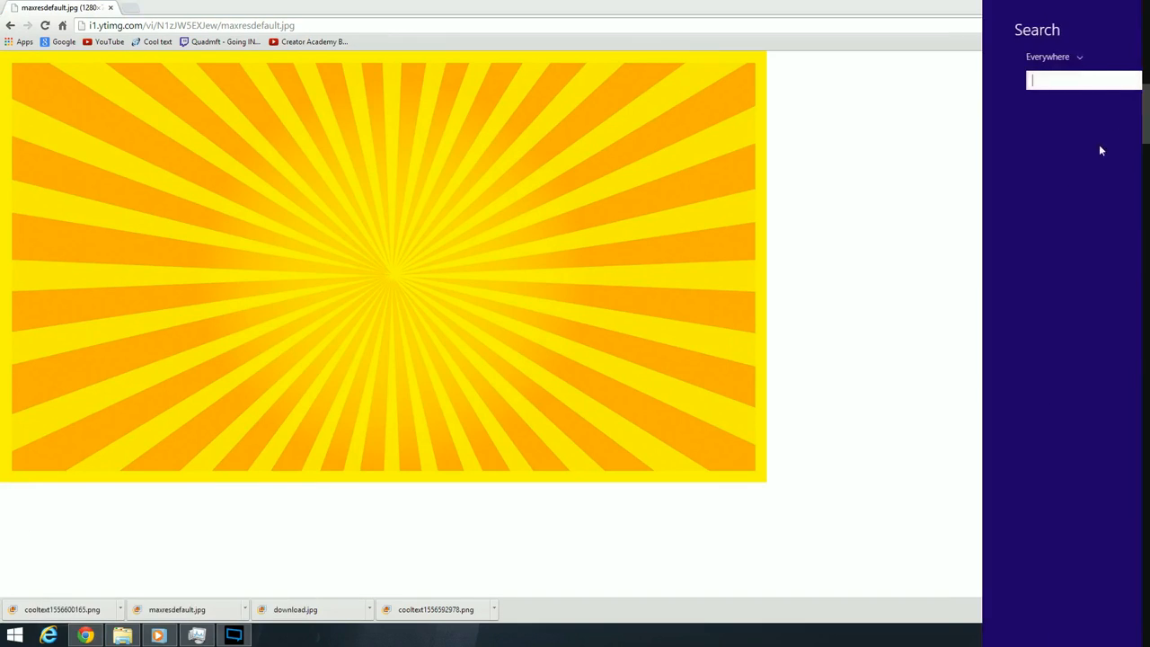
Launch GIMP 2 from Windows search
{"action": "type", "text": "GIMP 2"}
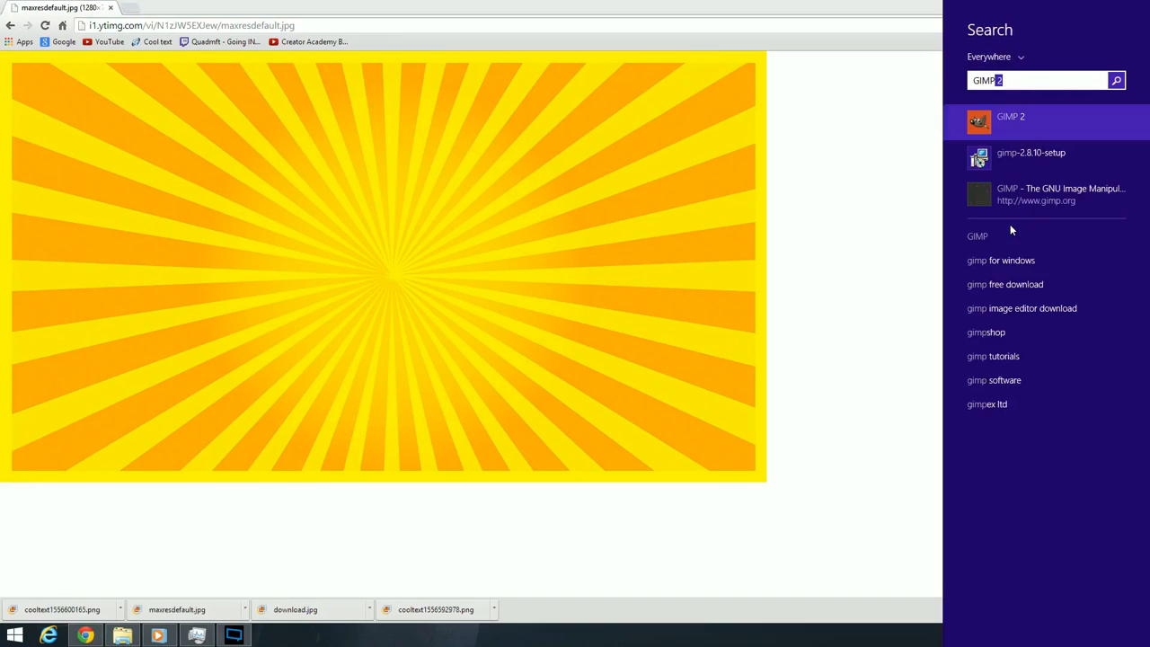
{"action": "left_click", "coordinate": [1010, 116]}
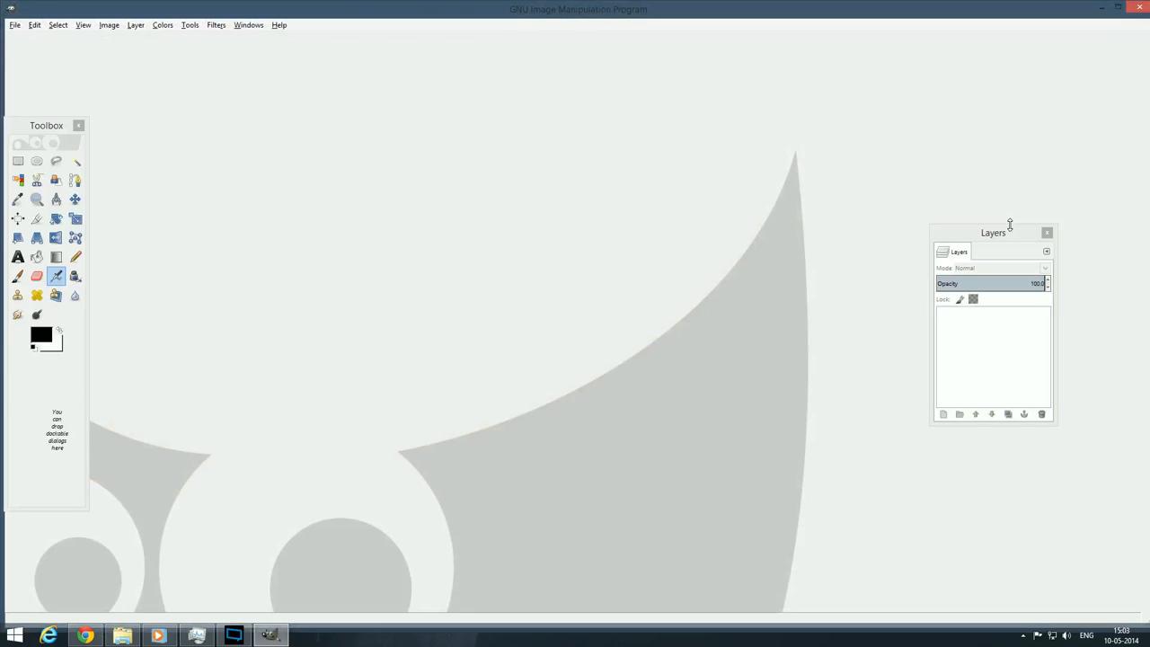
{"action": "mouse_move", "coordinate": [997, 235]}
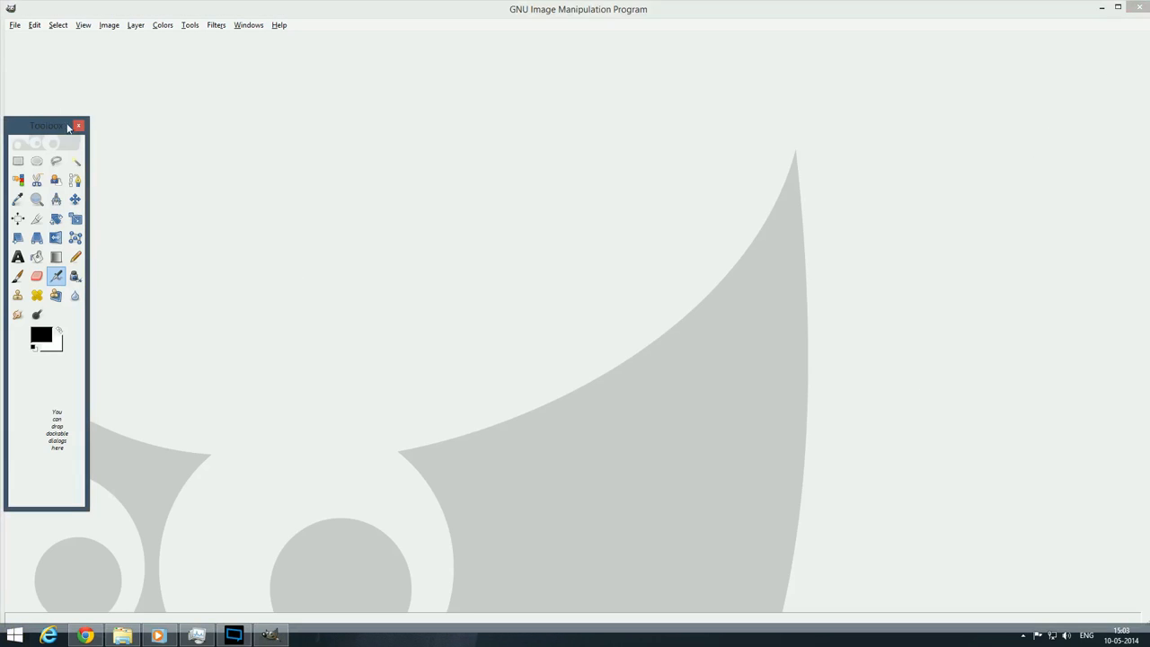
Reopen the Layers dialog and a new Toolbox, dragging the Layers dock fully on screen
{"action": "left_click", "coordinate": [248, 24]}
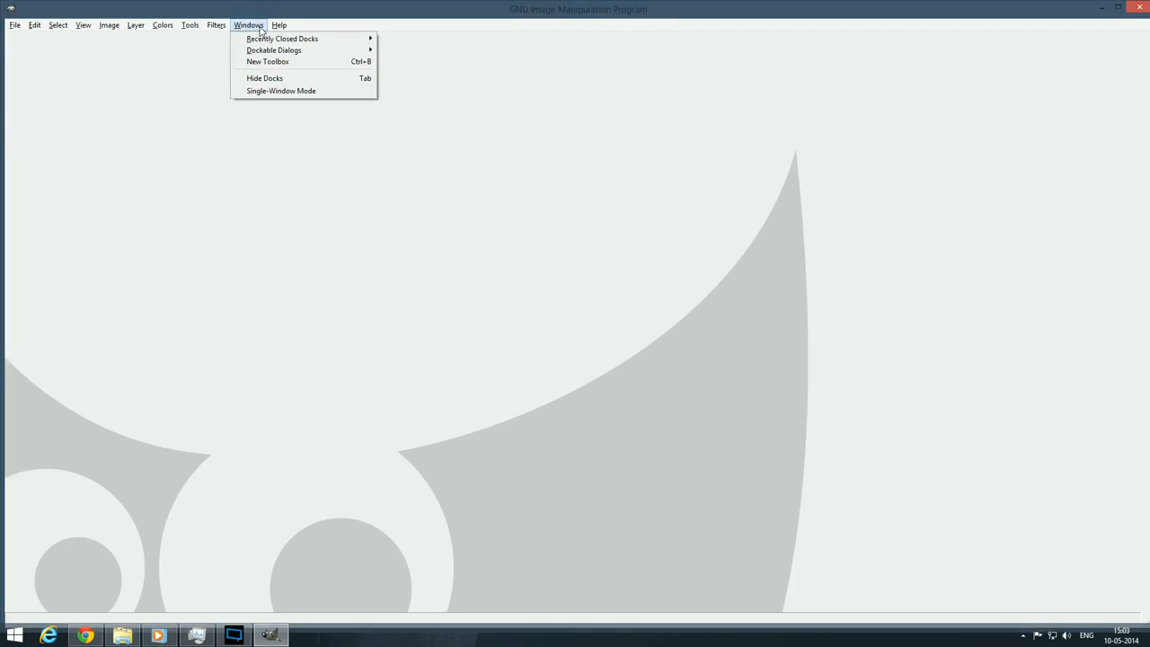
{"action": "mouse_move", "coordinate": [274, 50]}
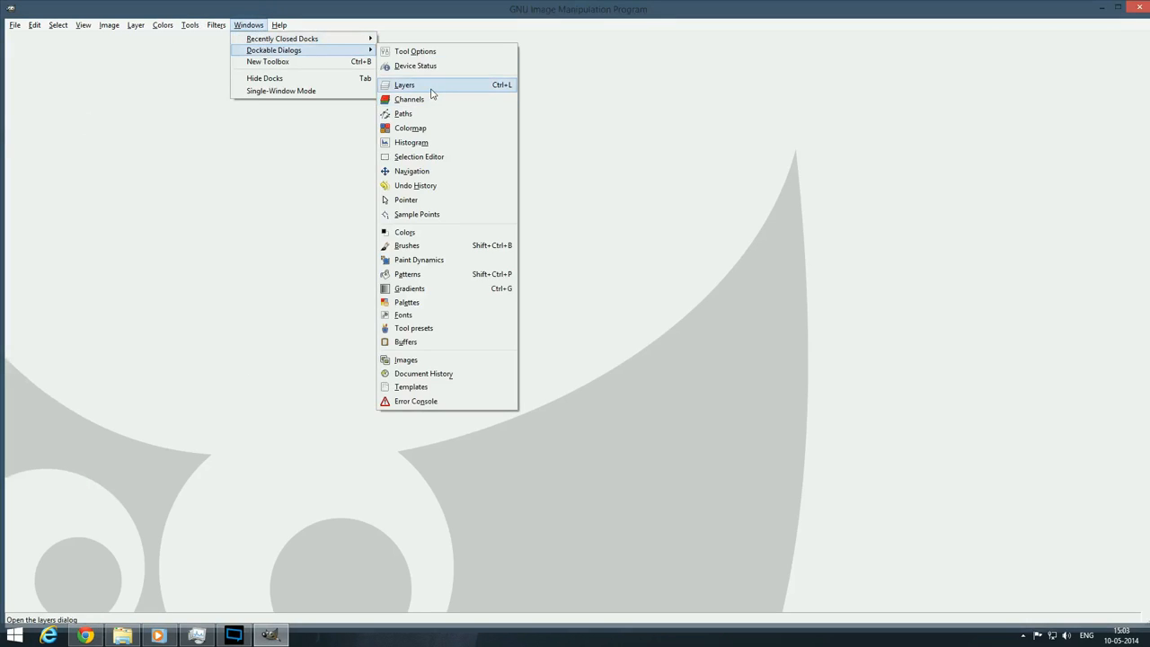
{"action": "left_click", "coordinate": [404, 84]}
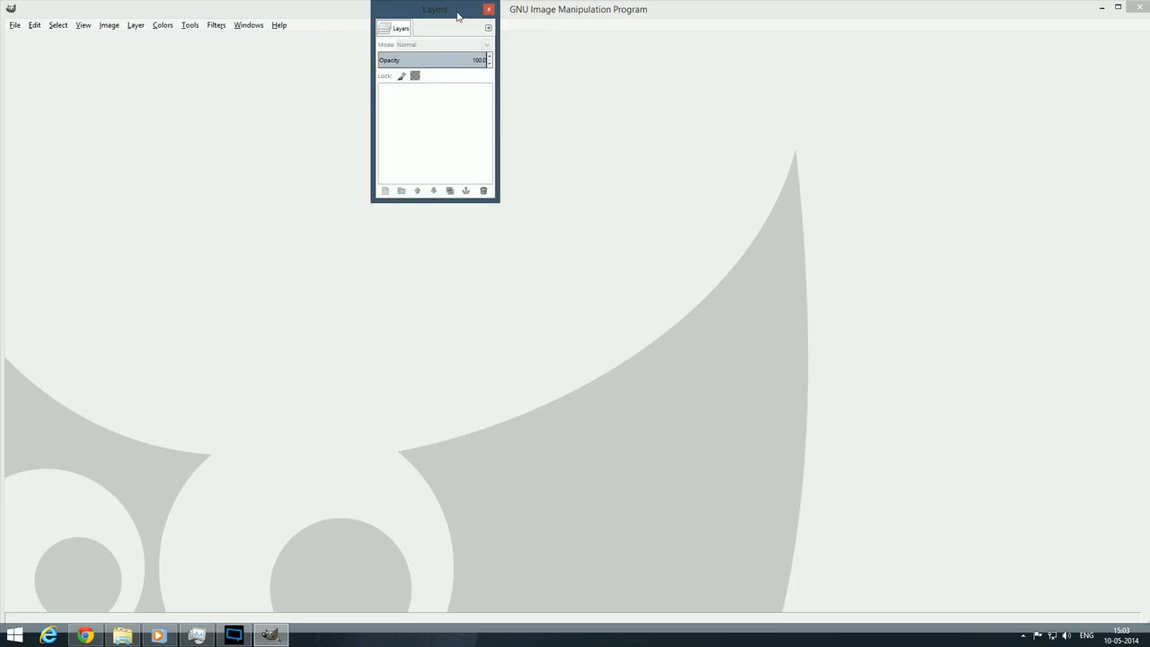
{"action": "left_click", "coordinate": [249, 25]}
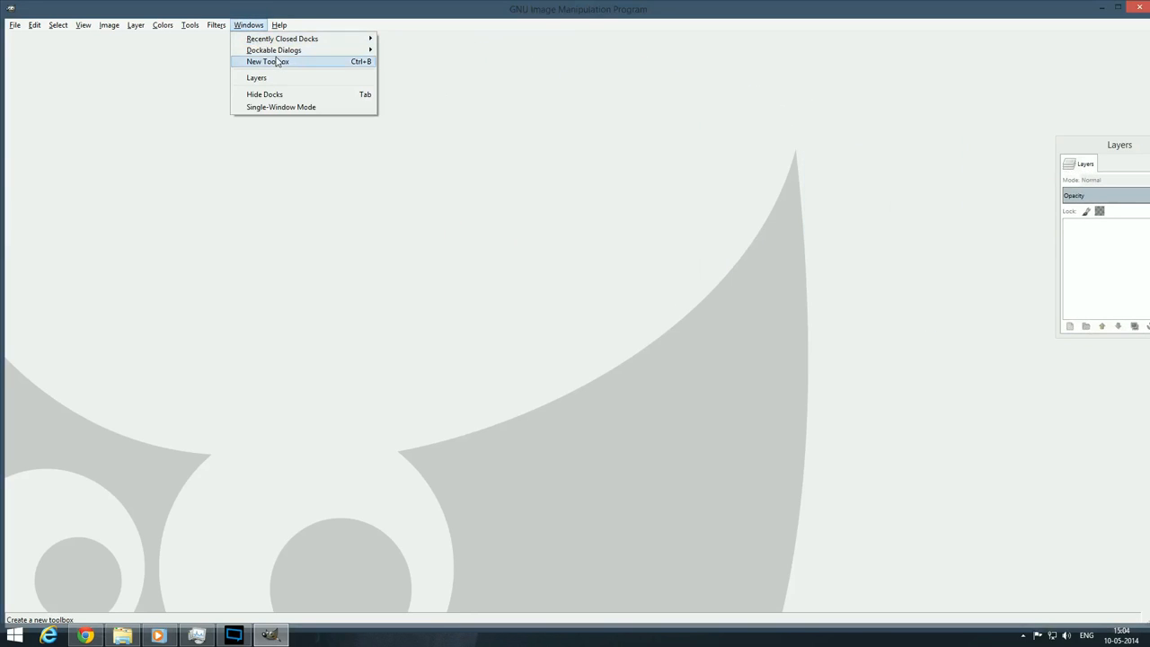
{"action": "left_click", "coordinate": [268, 61]}
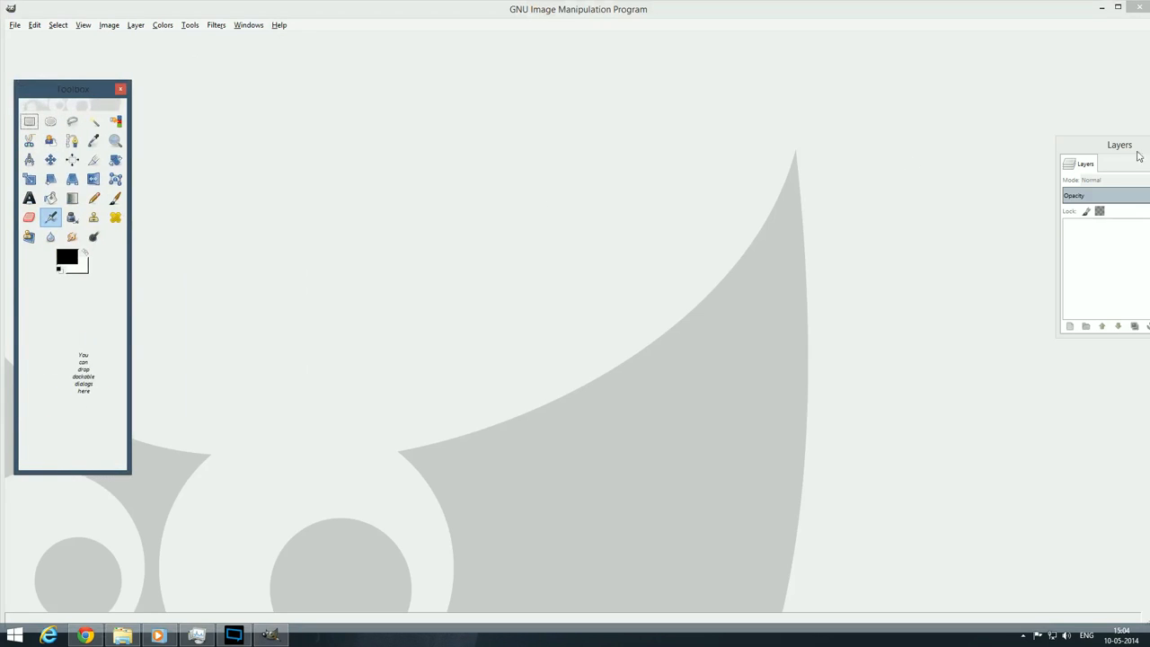
{"action": "left_click_drag", "start_coordinate": [1119, 144], "coordinate": [940, 112]}
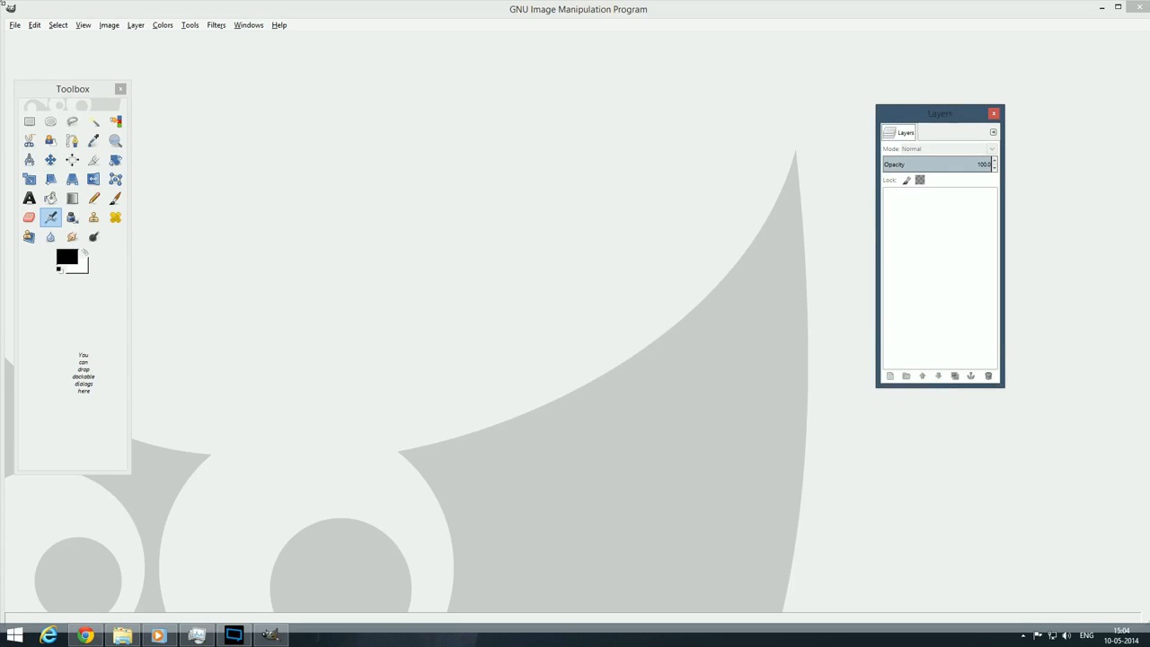
Open maxresdefault.jpg from the E: drive's Youtube/Logo folder in GIMP
{"action": "left_click", "coordinate": [15, 24]}
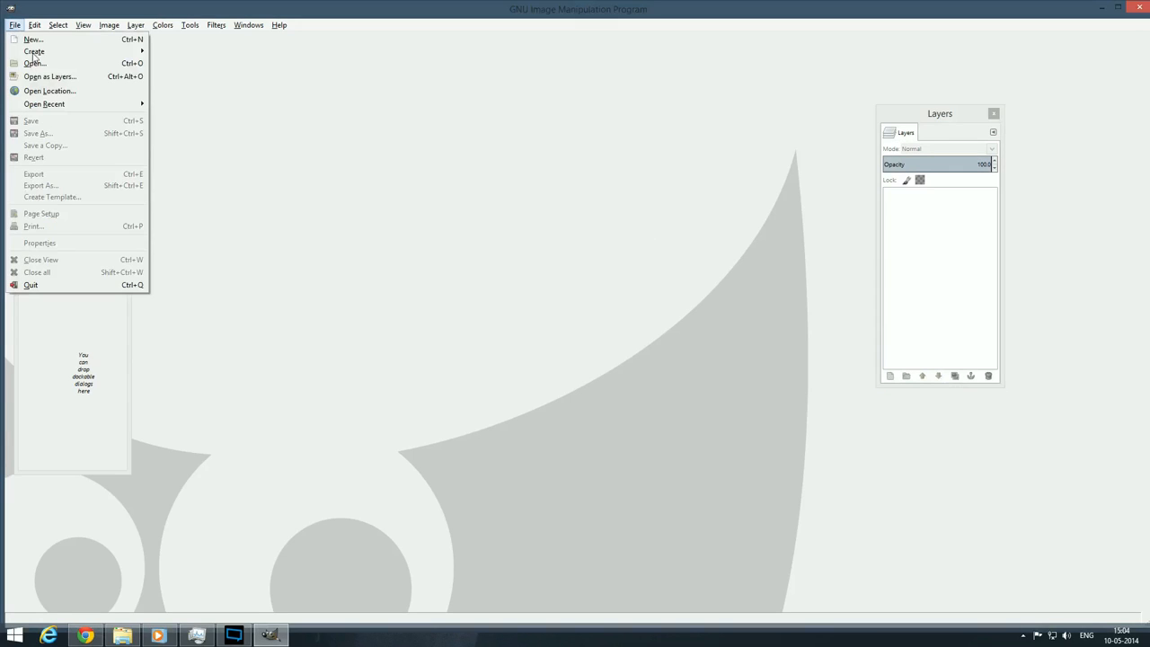
{"action": "left_click", "coordinate": [33, 63]}
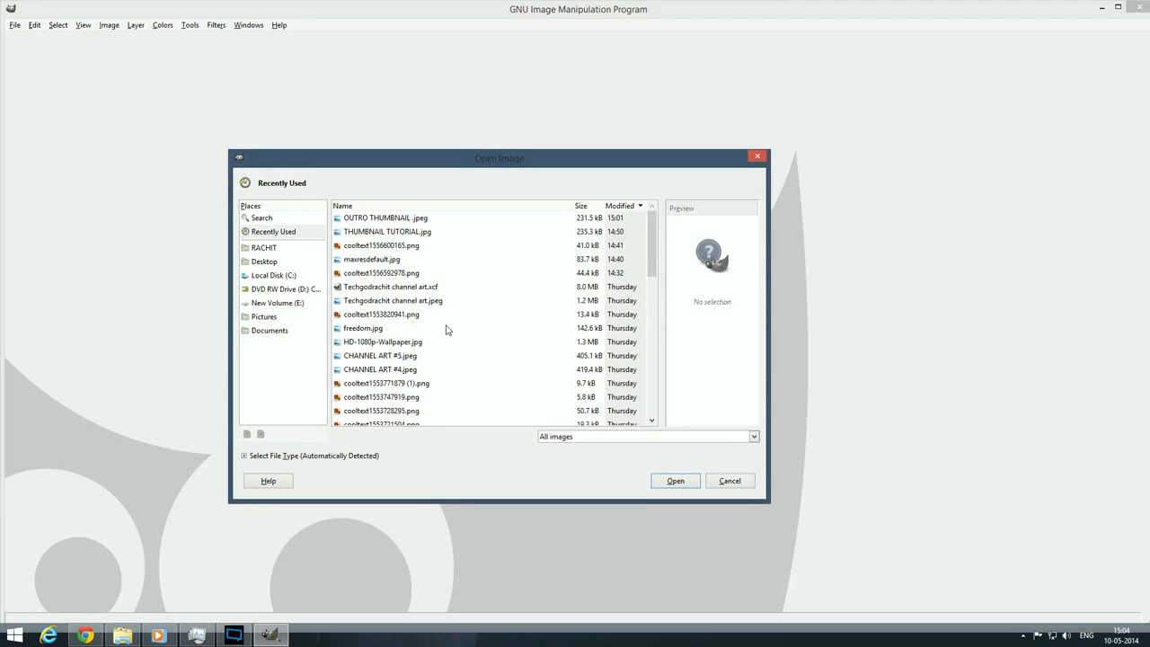
{"action": "scroll", "scroll_direction": "down", "scroll_amount": 3}
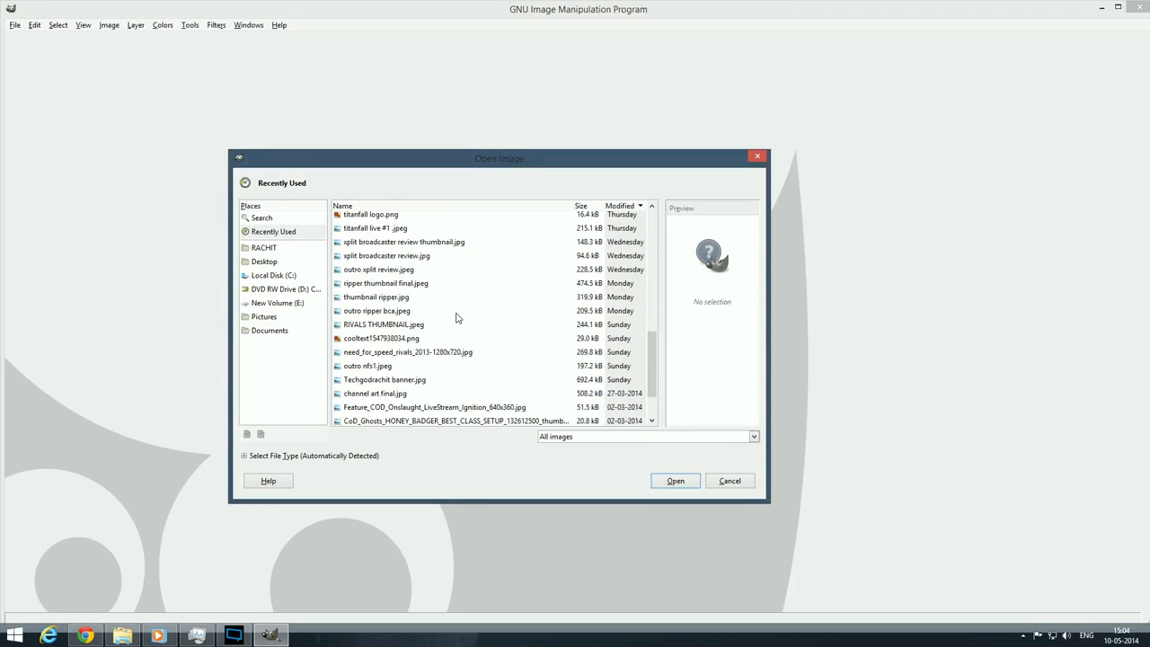
{"action": "left_click", "coordinate": [278, 303]}
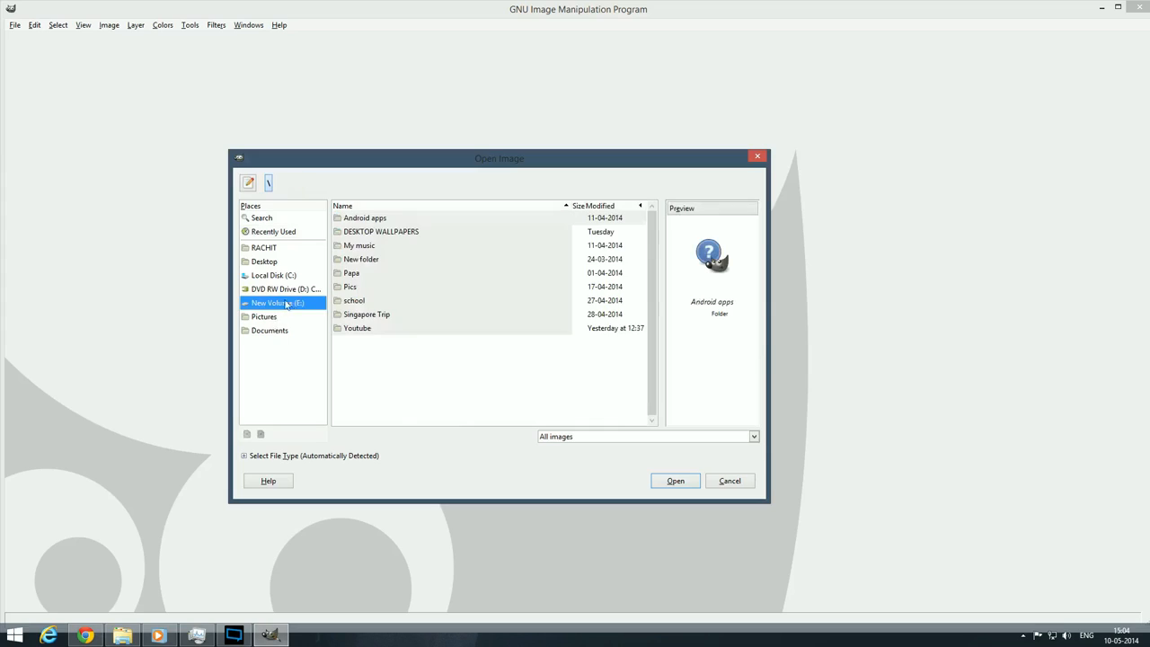
{"action": "double_click", "coordinate": [357, 328]}
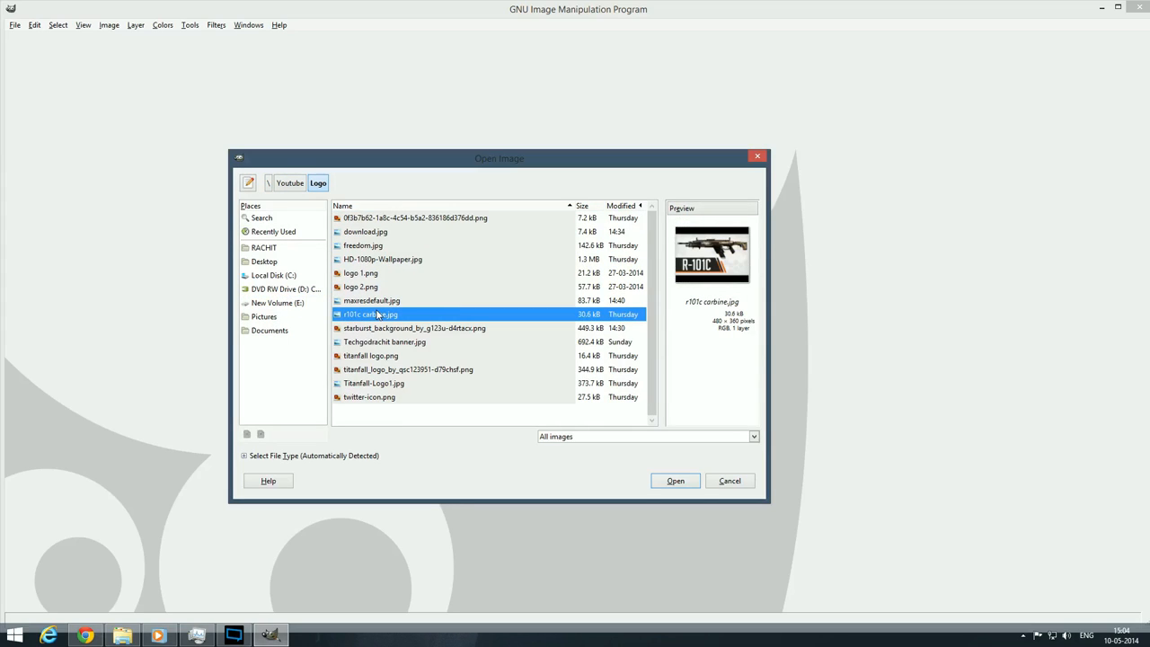
{"action": "left_click", "coordinate": [371, 300]}
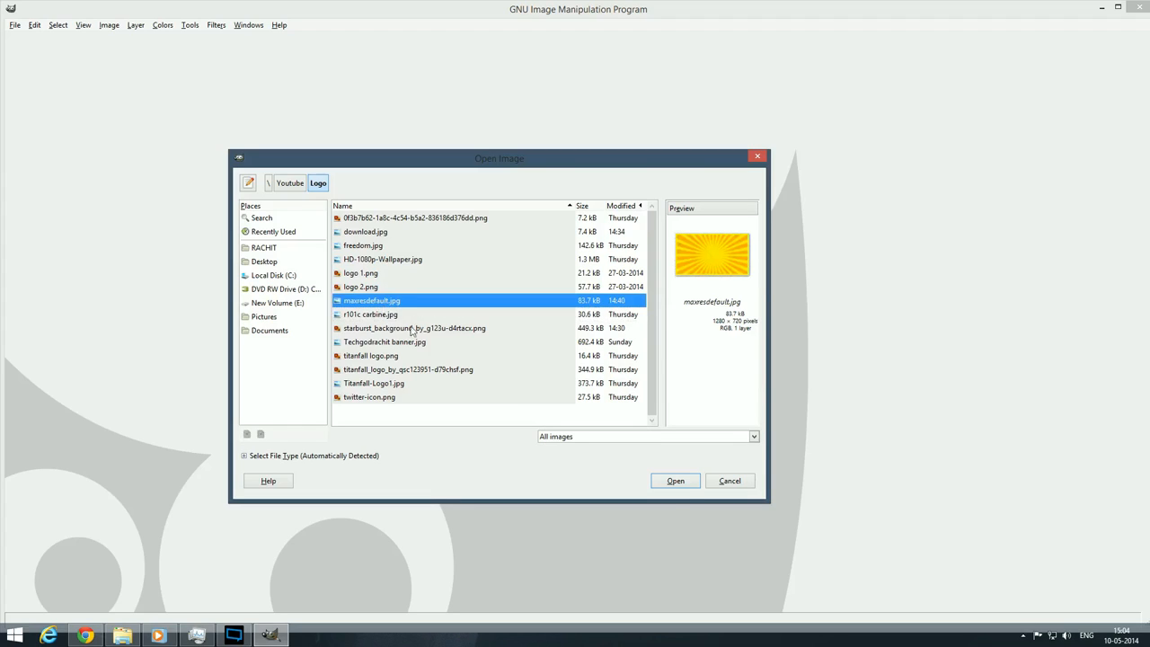
{"action": "left_click", "coordinate": [674, 481]}
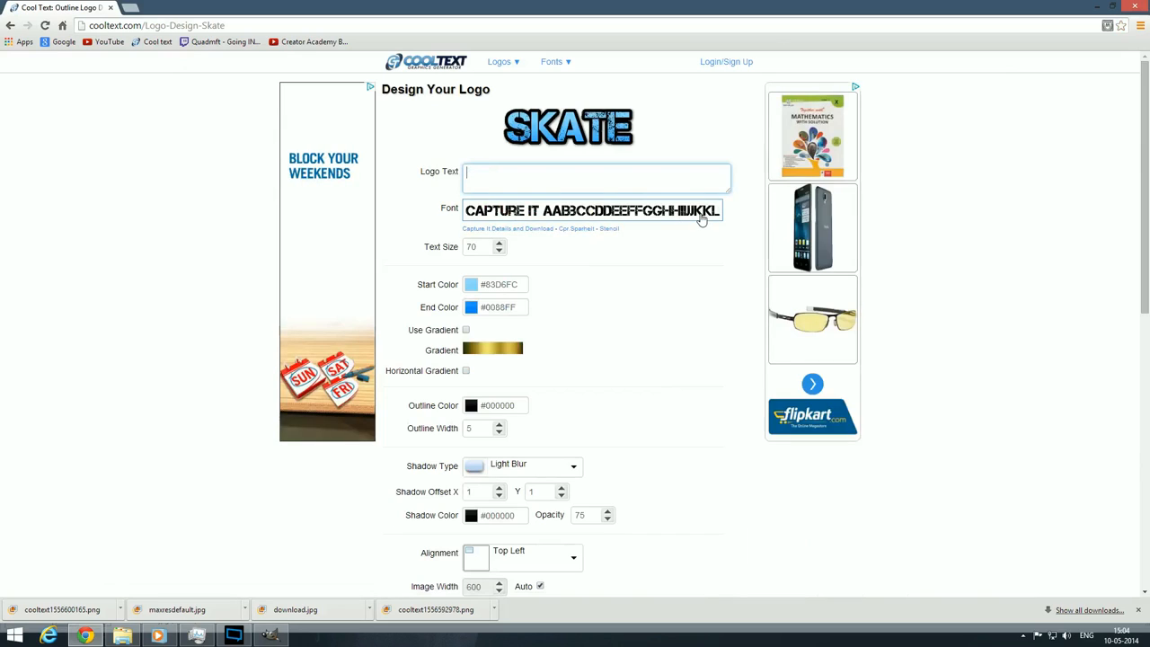
Generate and download a 'THUMBNAIL TUTORIAL' Cool Text logo at text size 75
{"action": "type", "text": "Th"}
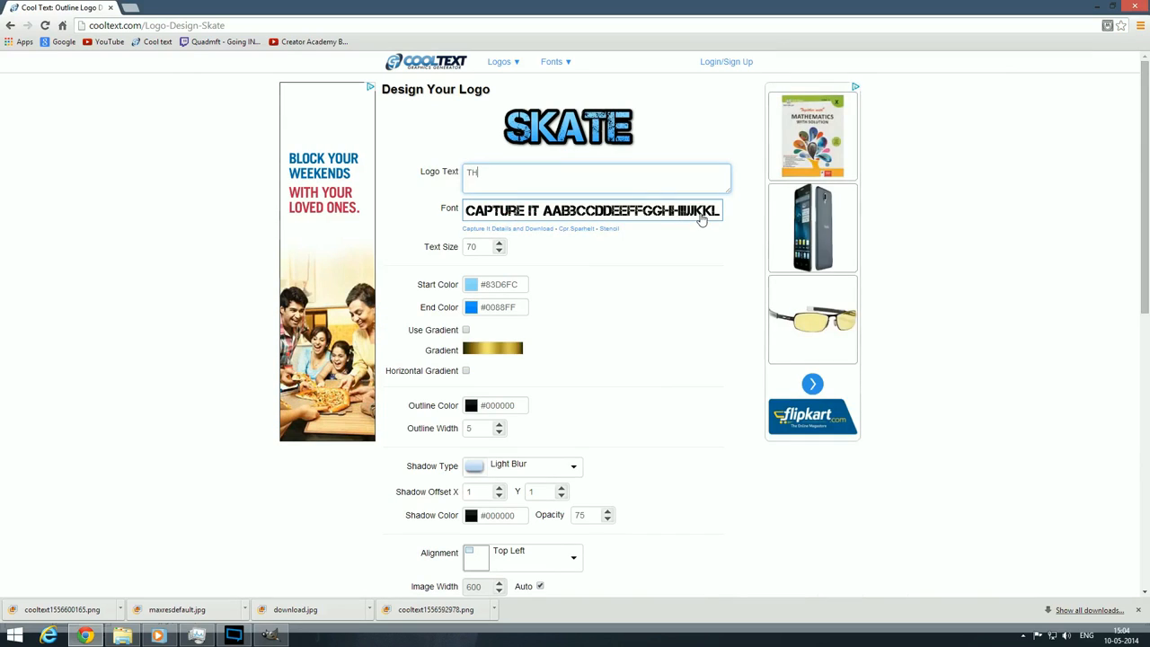
{"action": "type", "text": "THUMBNAIL TUT"}
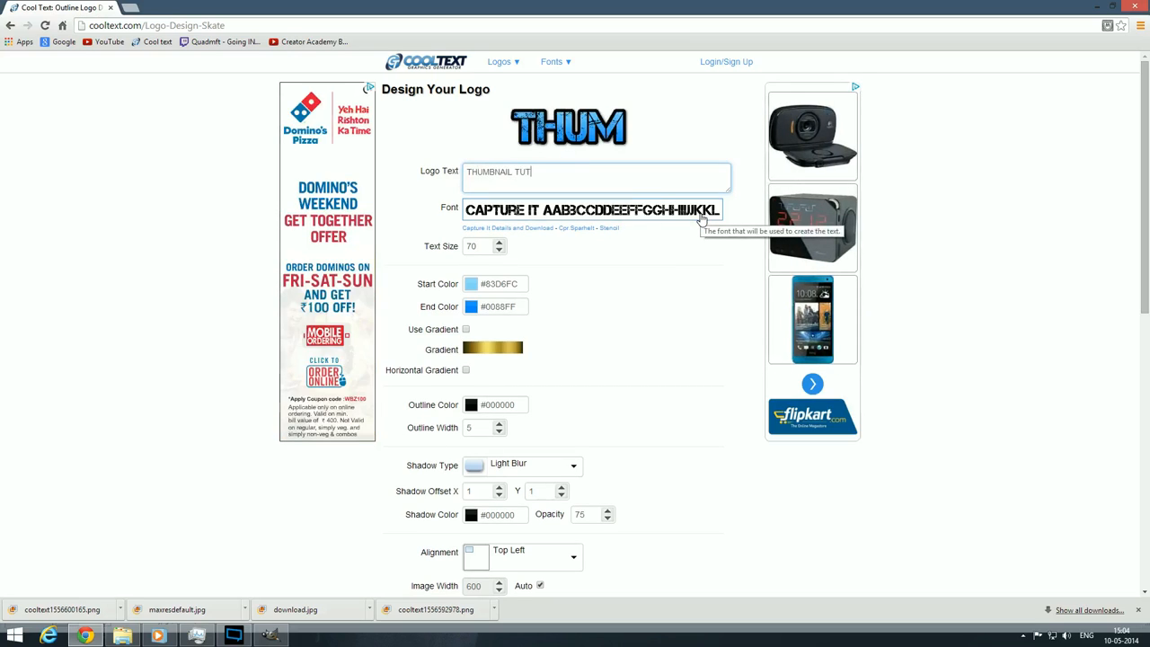
{"action": "scroll", "scroll_direction": "down", "scroll_amount": 3}
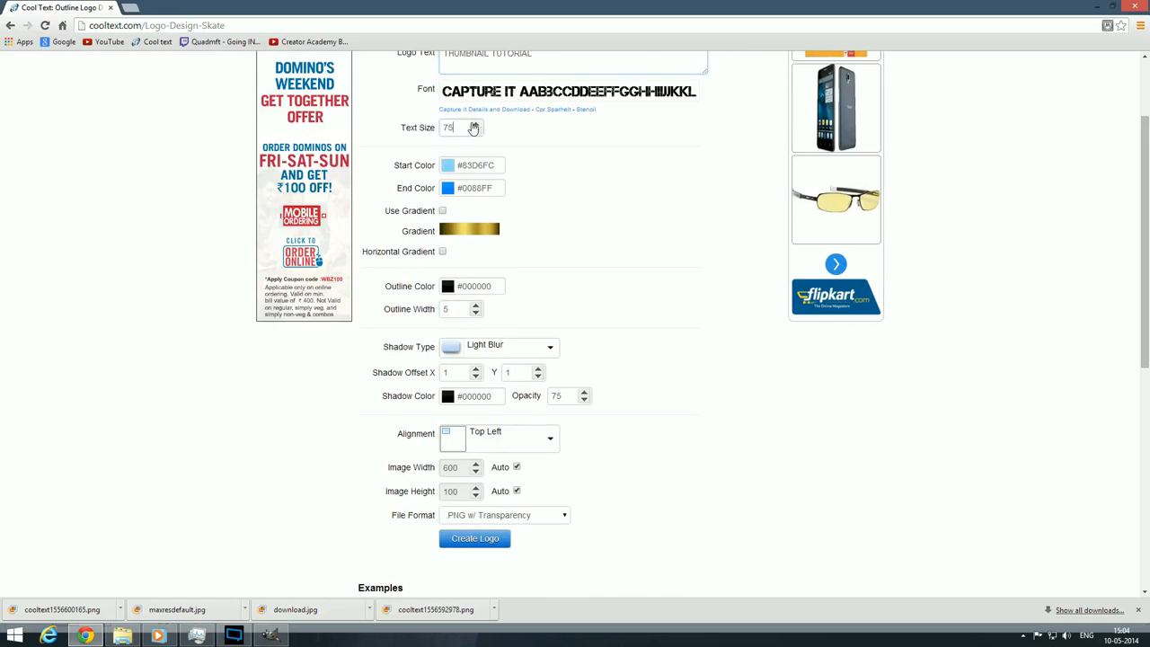
{"action": "left_click", "coordinate": [475, 538]}
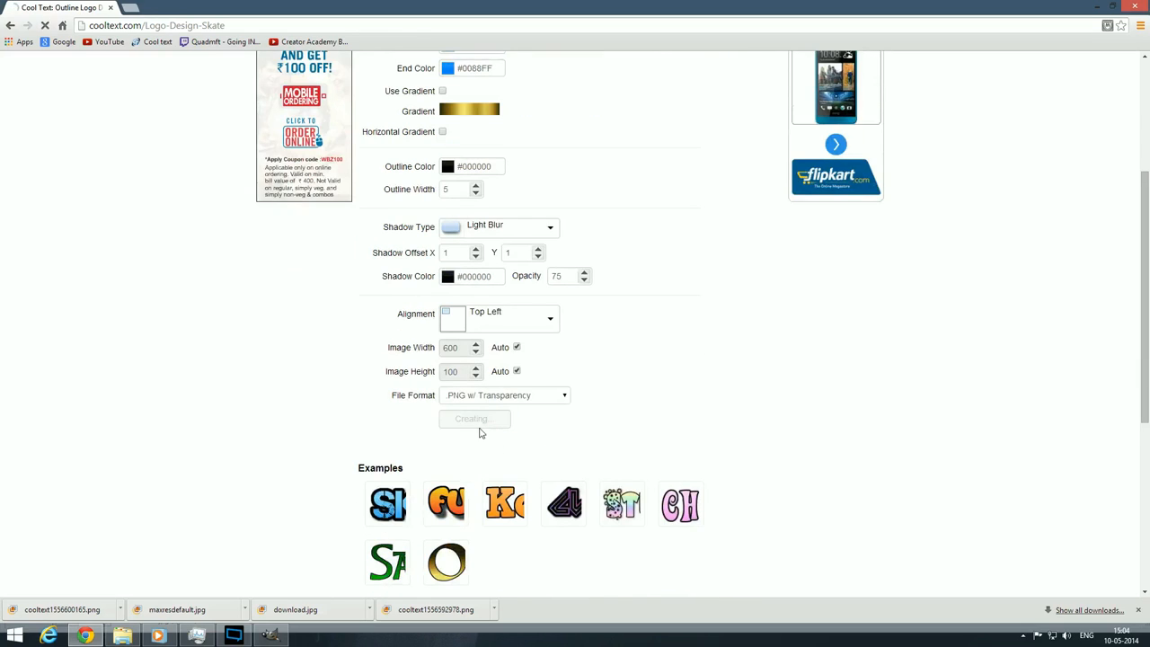
{"action": "left_click", "coordinate": [473, 419]}
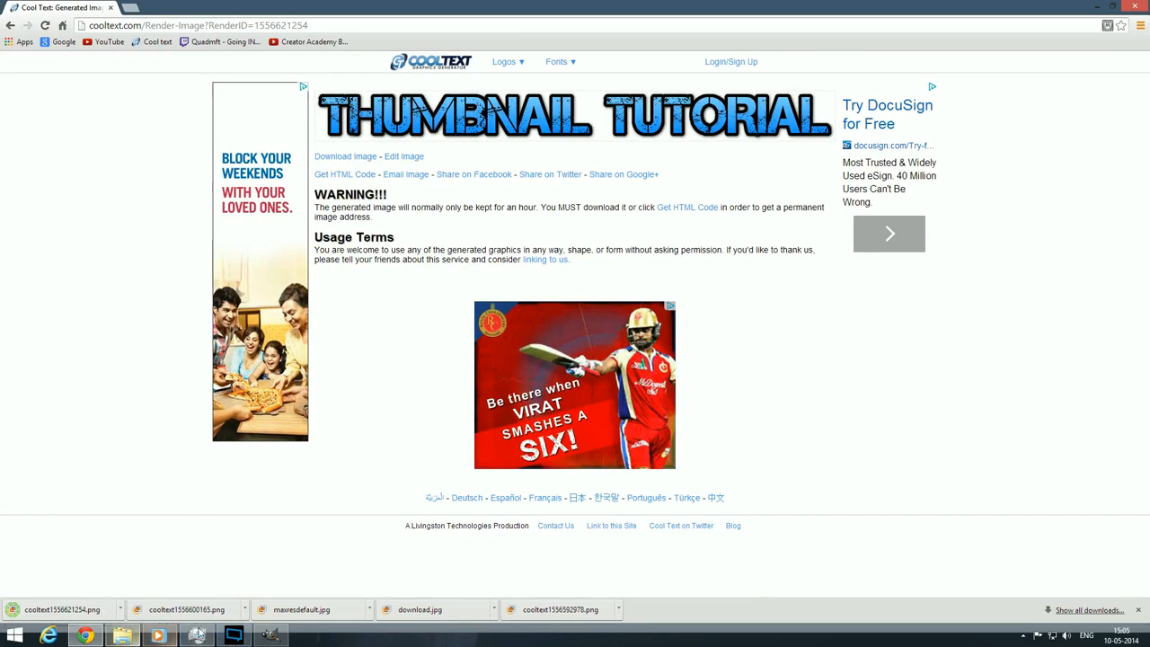
{"action": "left_click", "coordinate": [14, 24]}
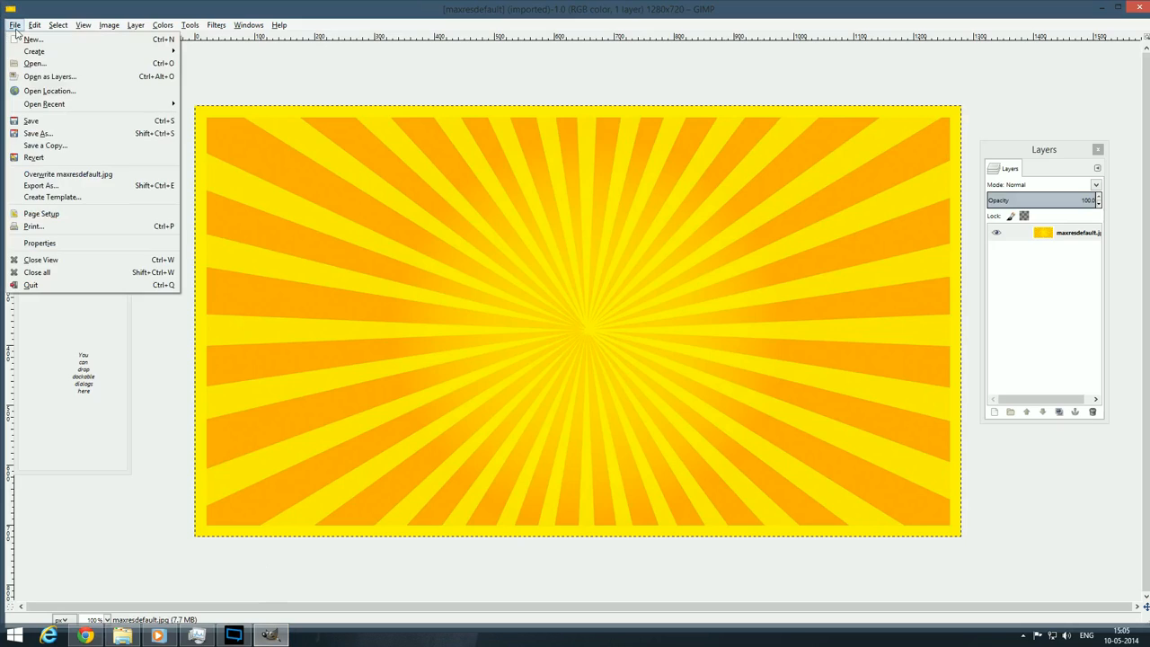
Open the latest cooltext PNG from RACHIT/Downloads as a layer
{"action": "left_click", "coordinate": [35, 63]}
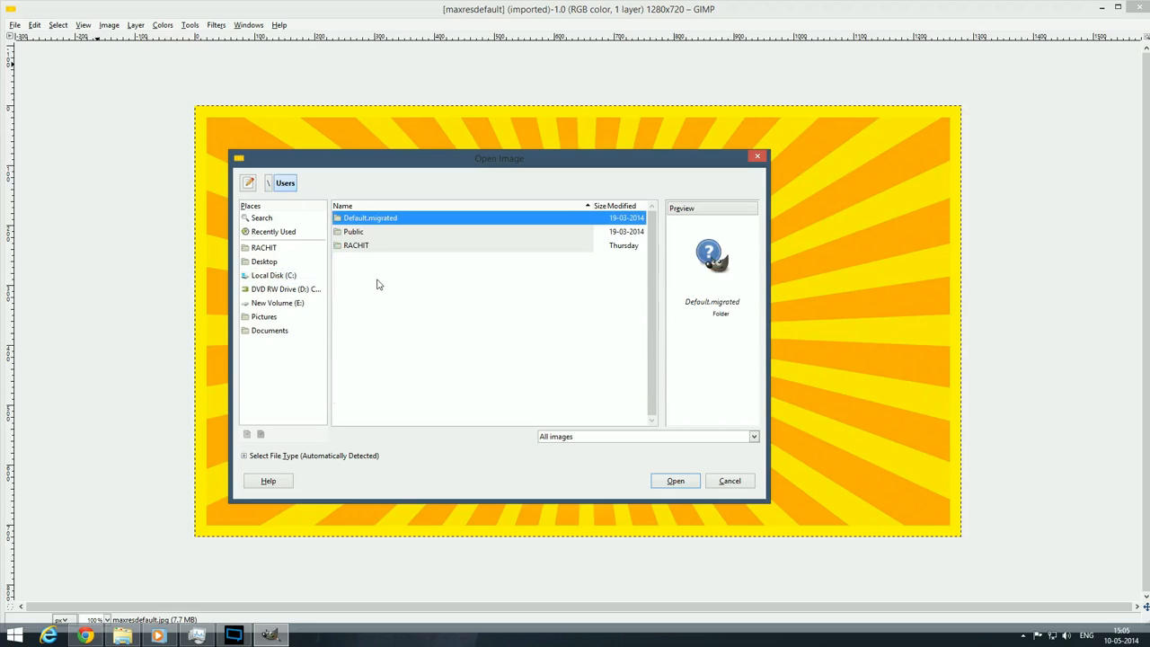
{"action": "double_click", "coordinate": [264, 247]}
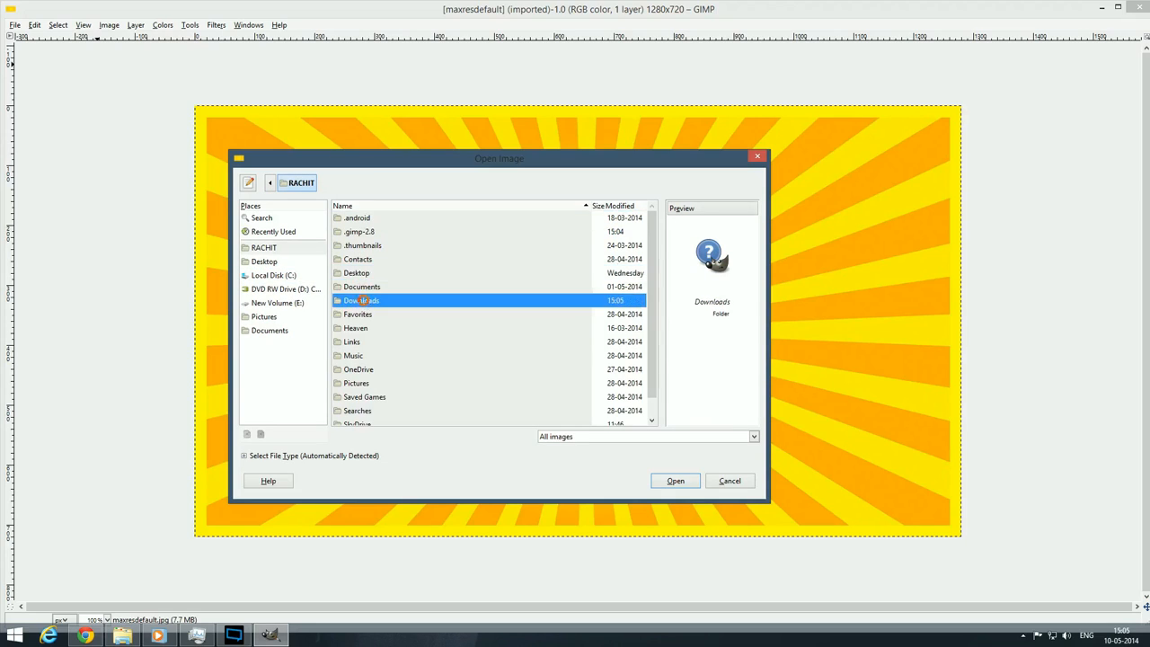
{"action": "double_click", "coordinate": [363, 300]}
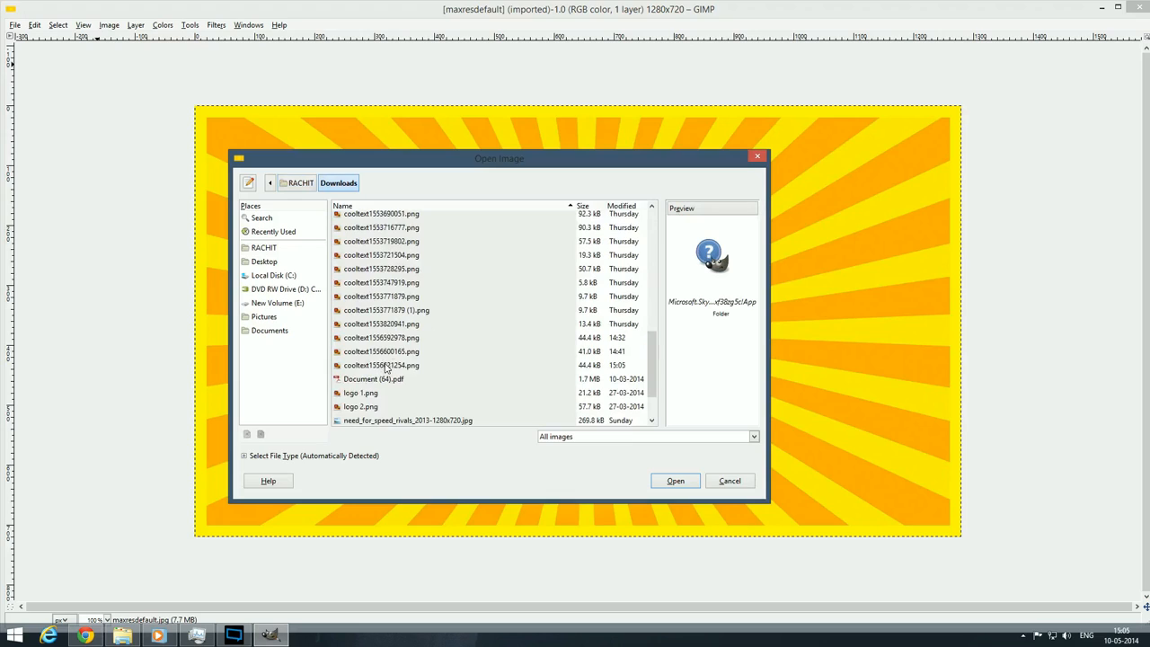
{"action": "left_click", "coordinate": [674, 479]}
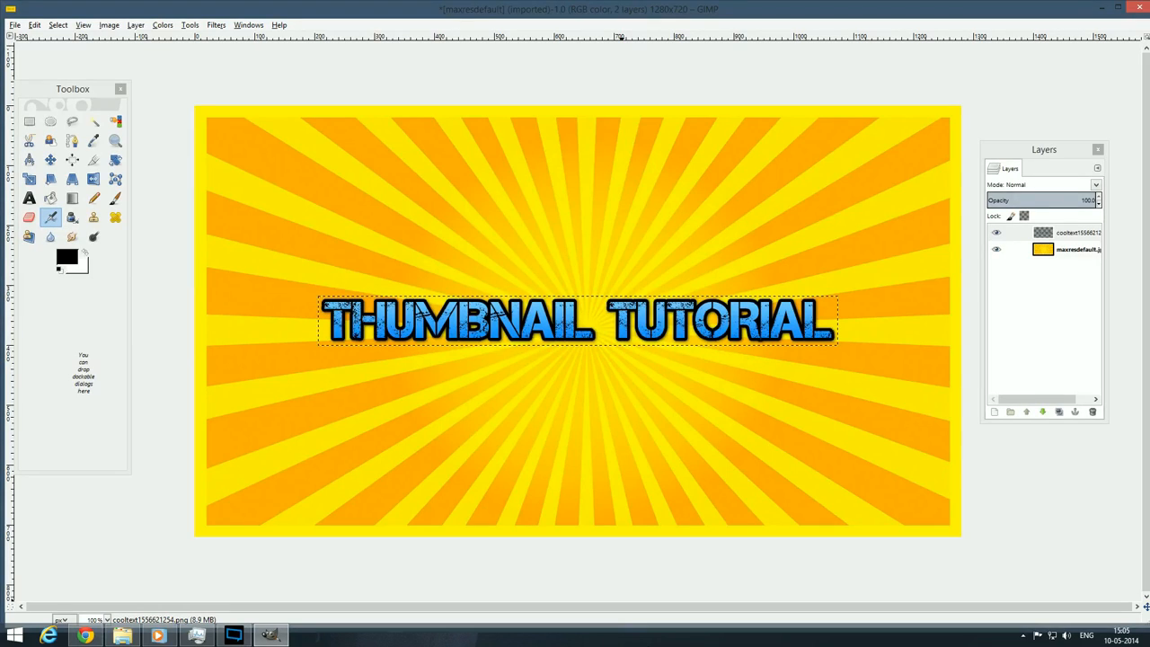
{"action": "mouse_move", "coordinate": [1099, 208]}
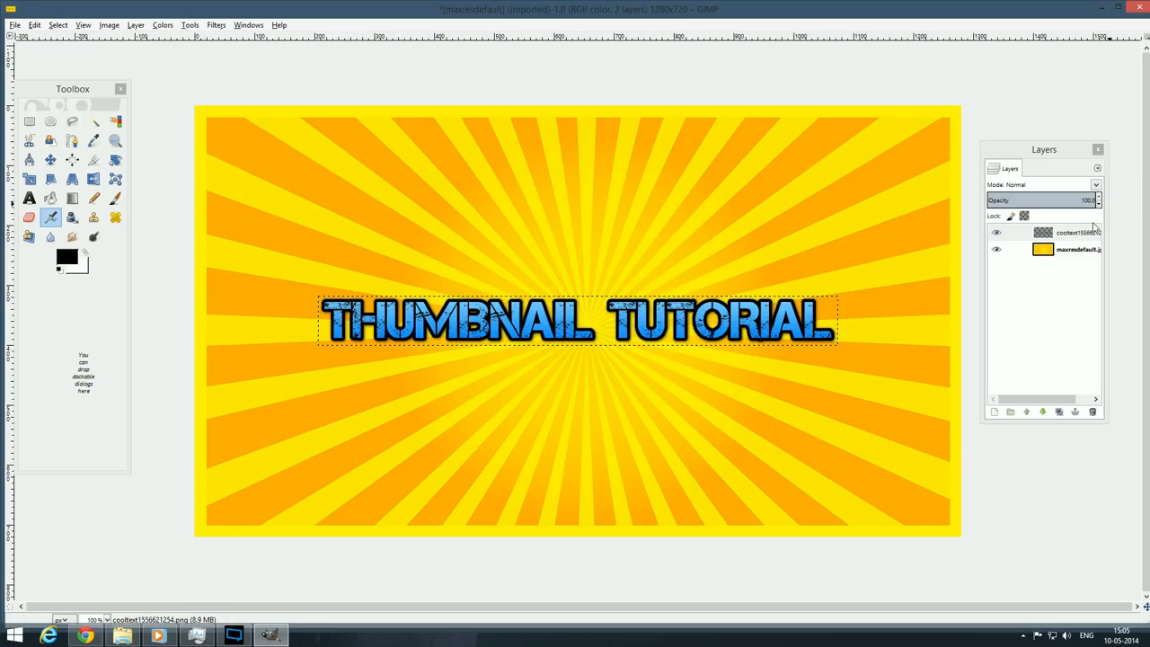
Drag the THUMBNAIL TUTORIAL layer down to the image centre and cancel Scale Layer
{"action": "left_click", "coordinate": [1074, 233]}
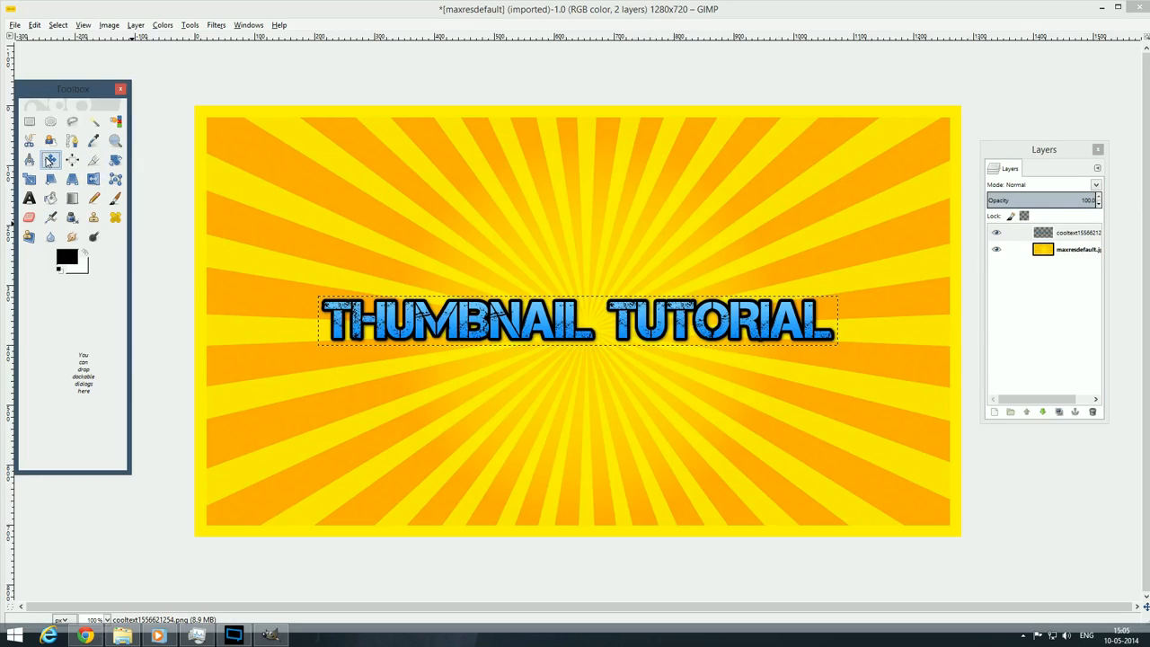
{"action": "mouse_move", "coordinate": [51, 160]}
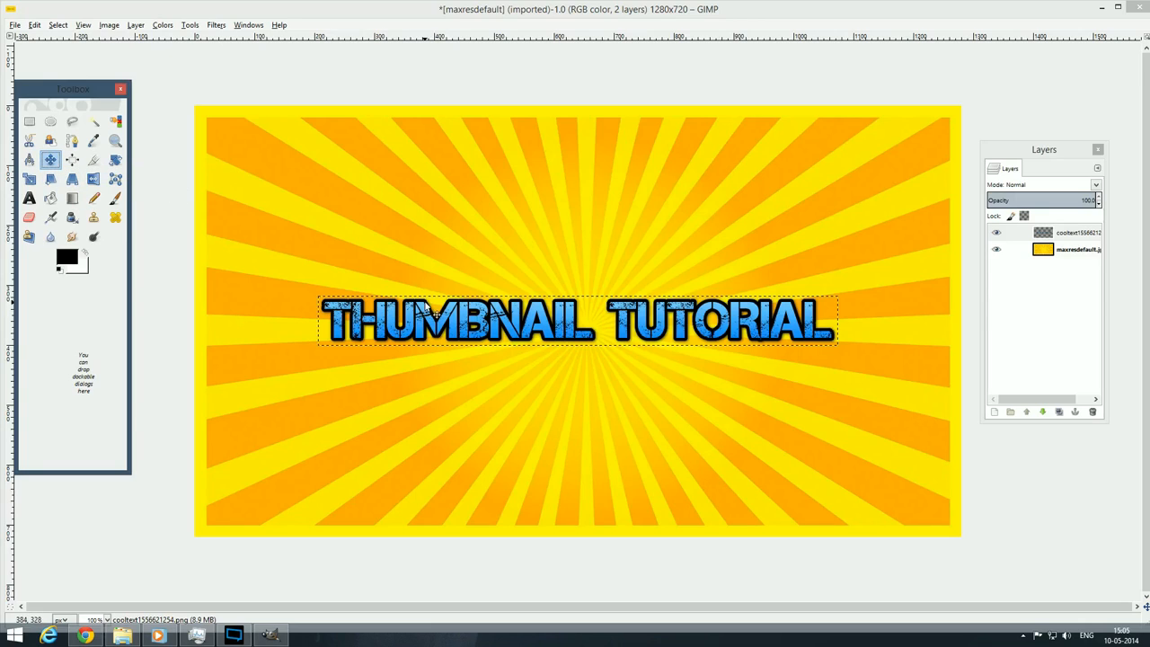
{"action": "left_click_drag", "start_coordinate": [576, 322], "coordinate": [575, 366]}
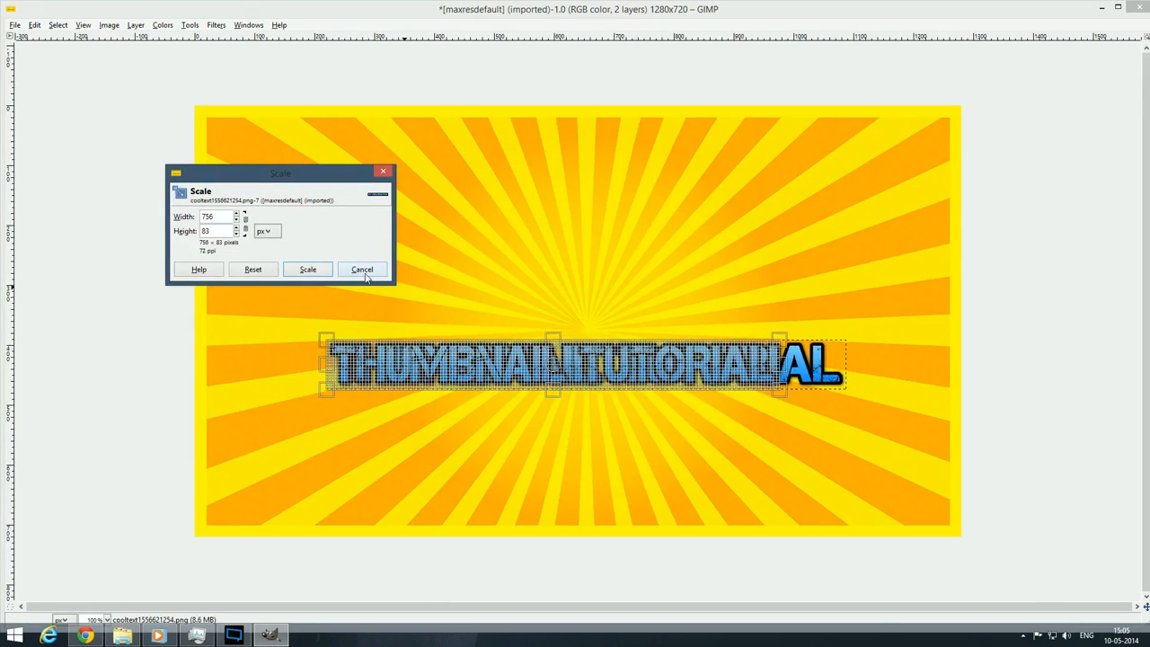
{"action": "left_click", "coordinate": [361, 268]}
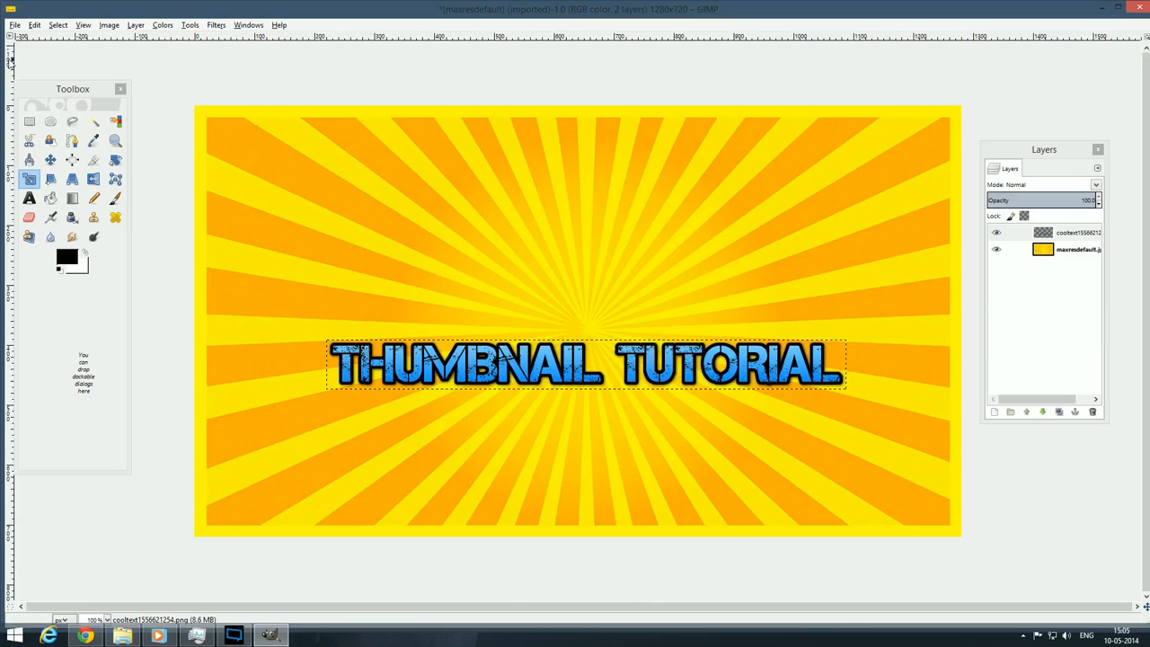
{"action": "mouse_move", "coordinate": [953, 27]}
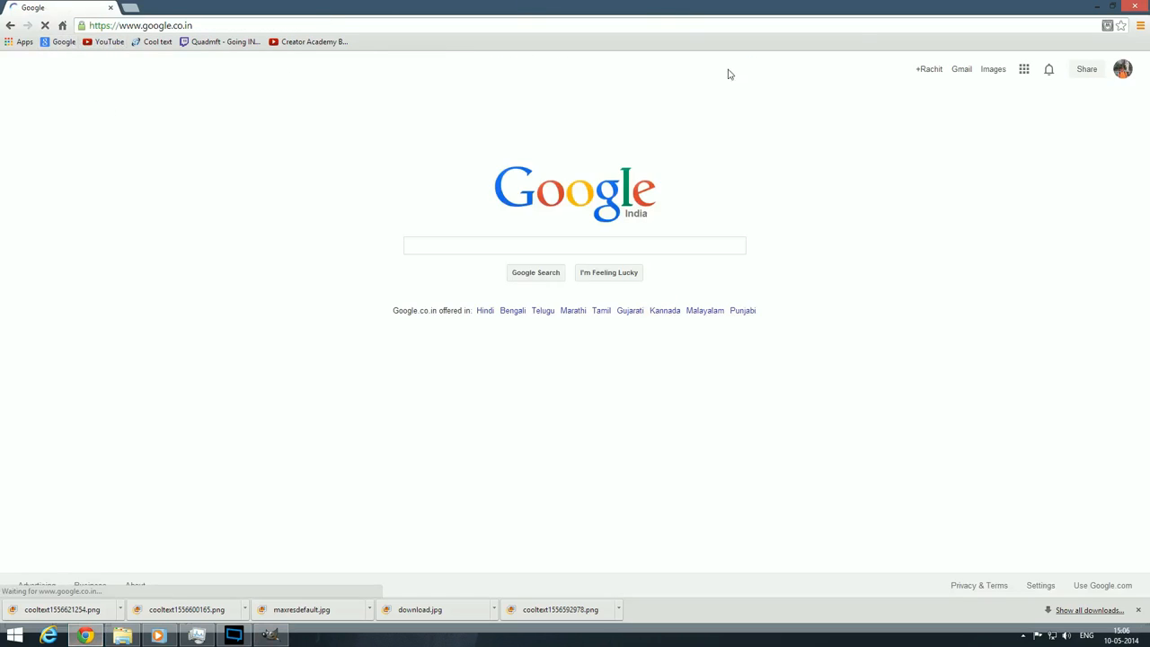
{"action": "left_click", "coordinate": [992, 69]}
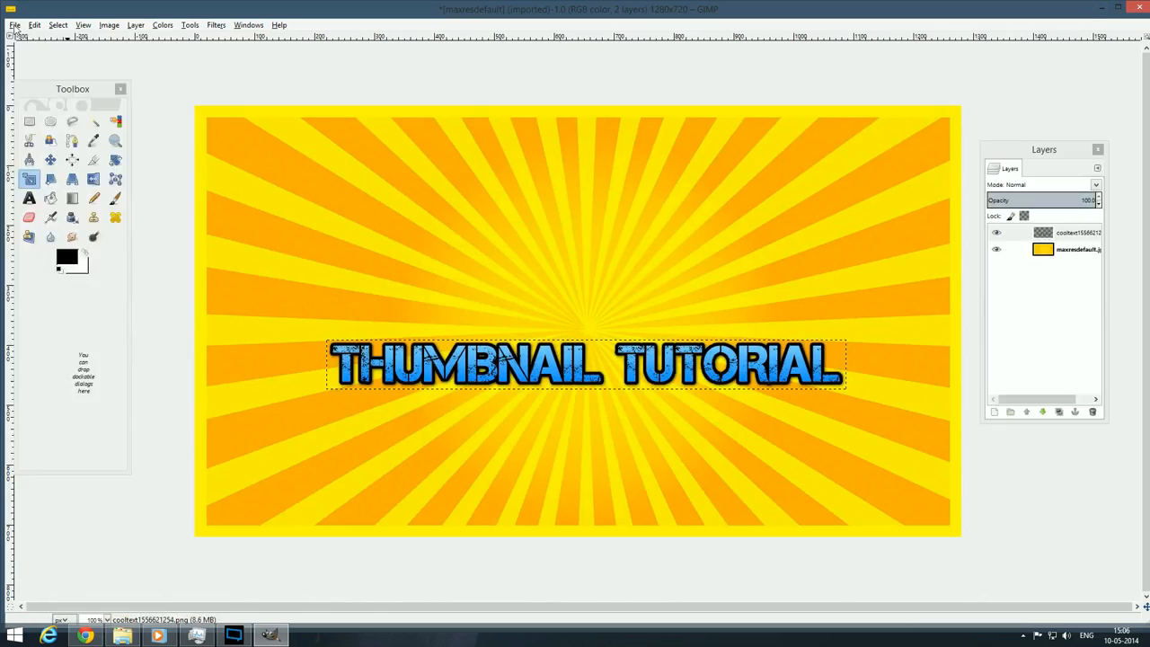
{"action": "left_click", "coordinate": [14, 25]}
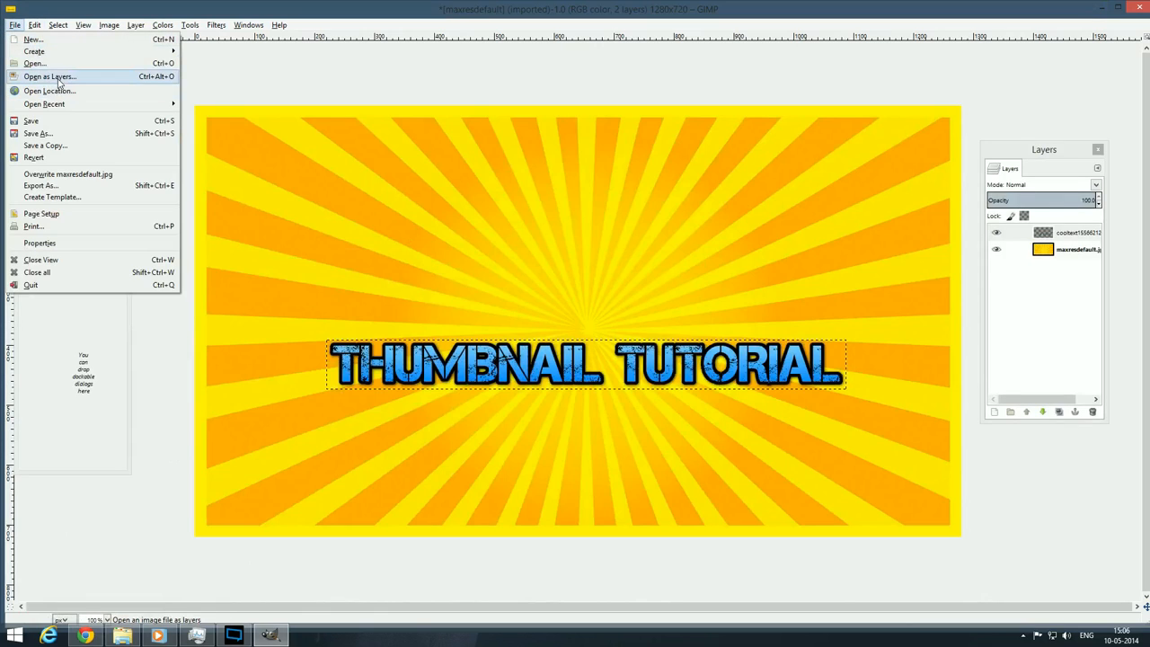
Open 'Techgodrachit banner.jpg' from E:/Youtube/Logo as a new layer
{"action": "left_click", "coordinate": [49, 75]}
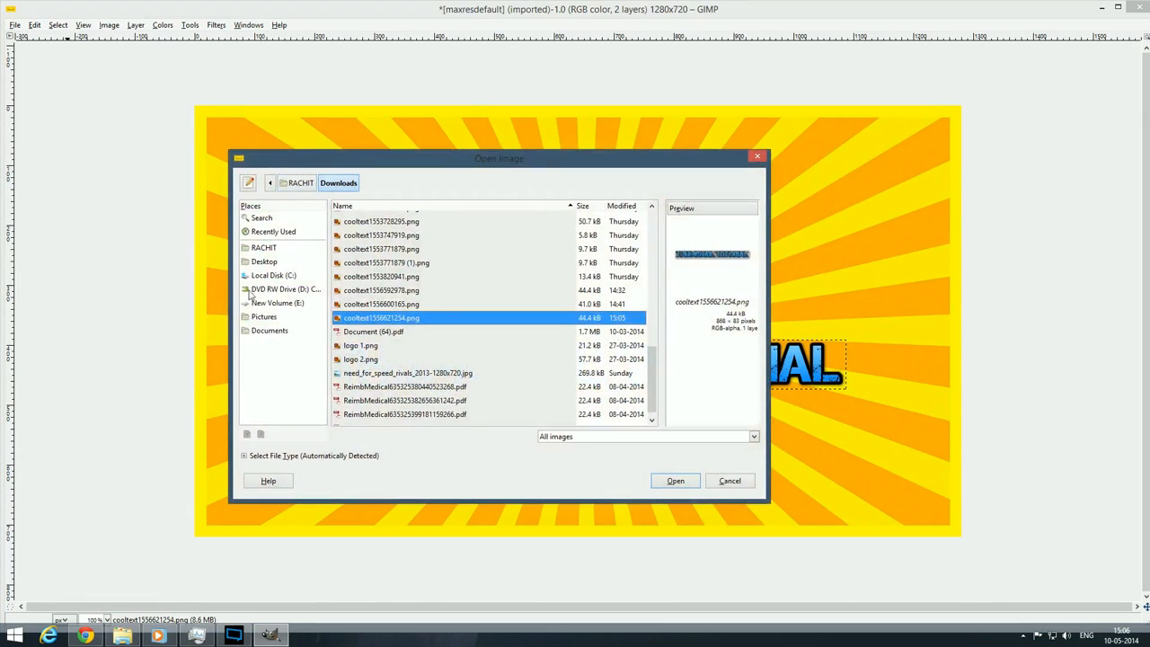
{"action": "left_click", "coordinate": [277, 302]}
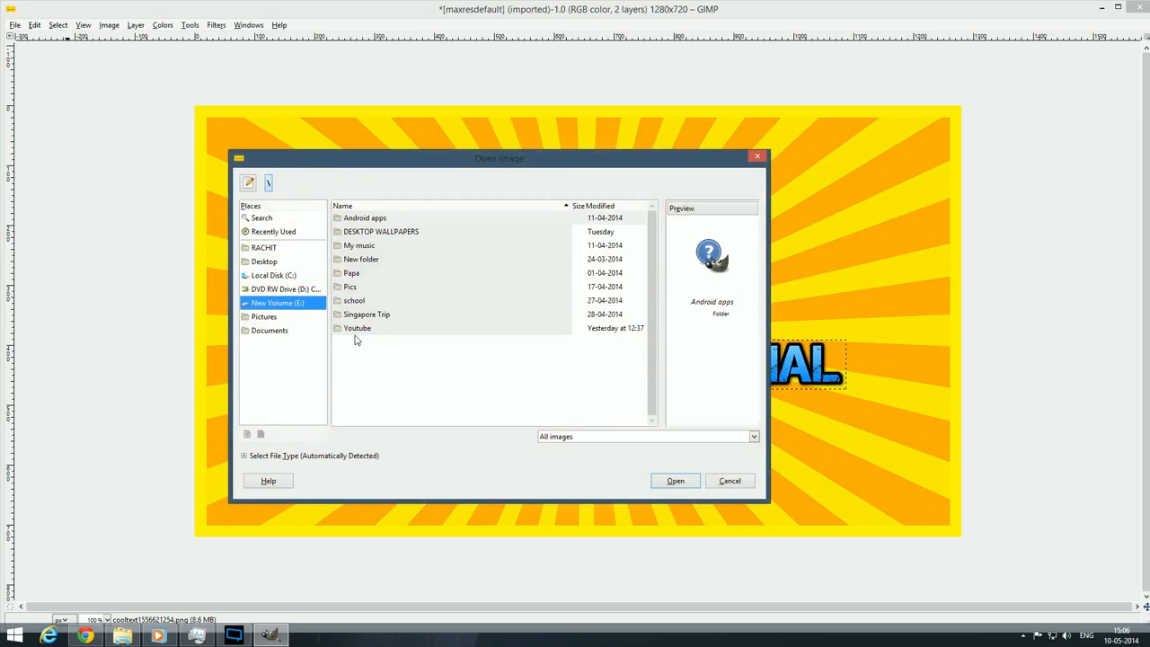
{"action": "double_click", "coordinate": [357, 328]}
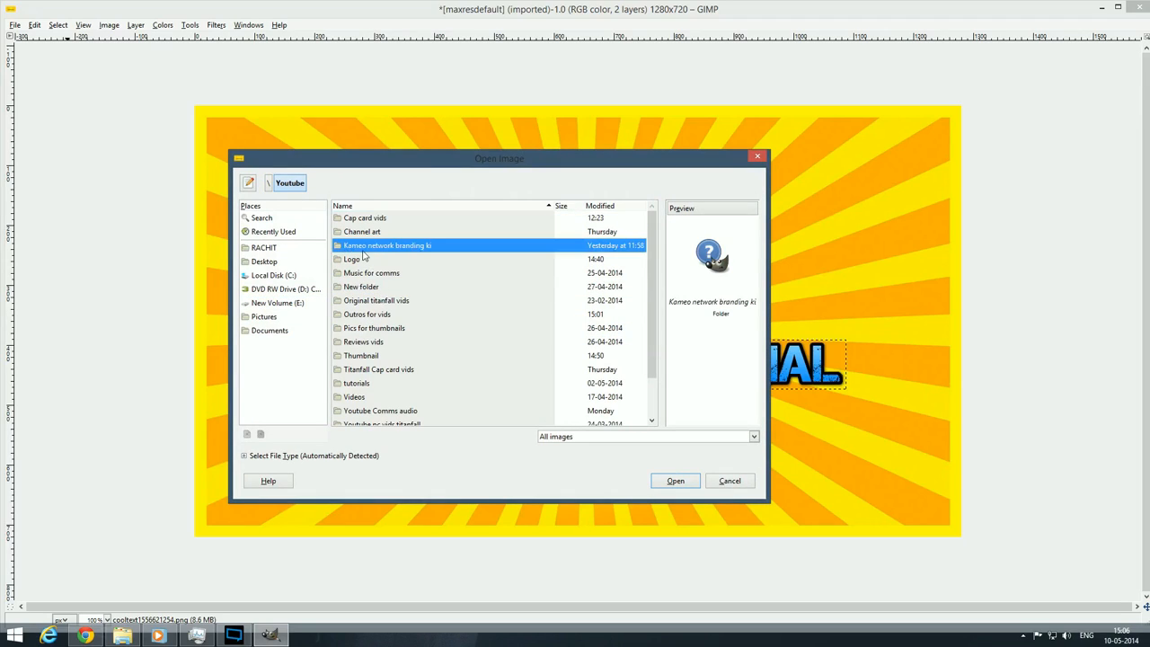
{"action": "double_click", "coordinate": [353, 259]}
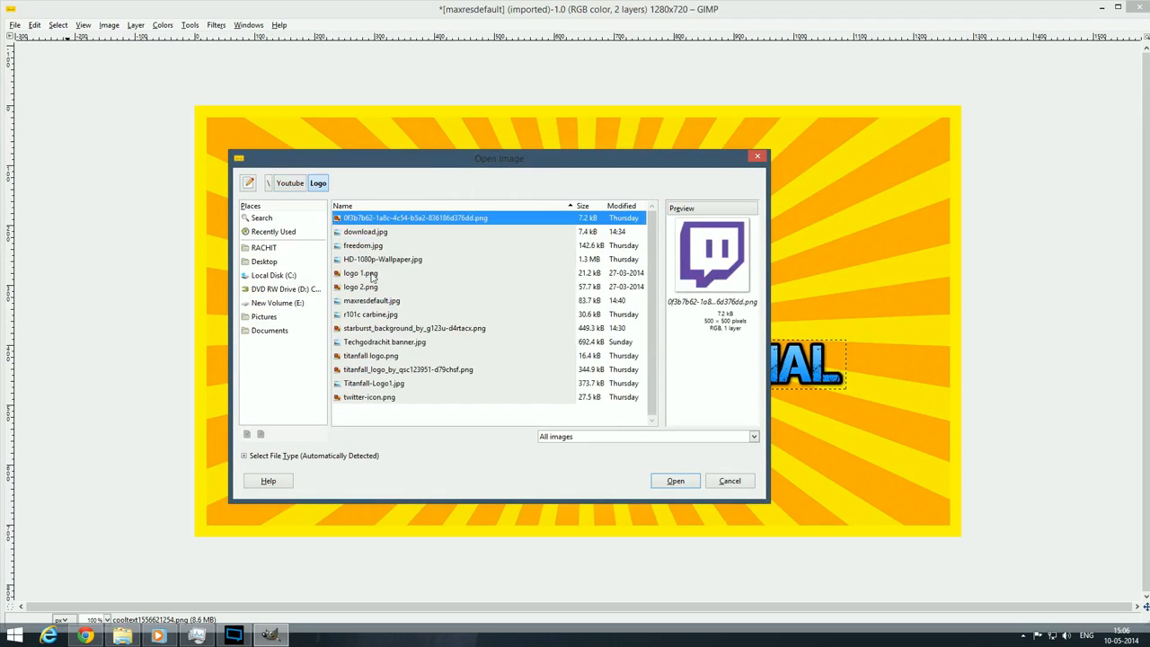
{"action": "left_click", "coordinate": [360, 287]}
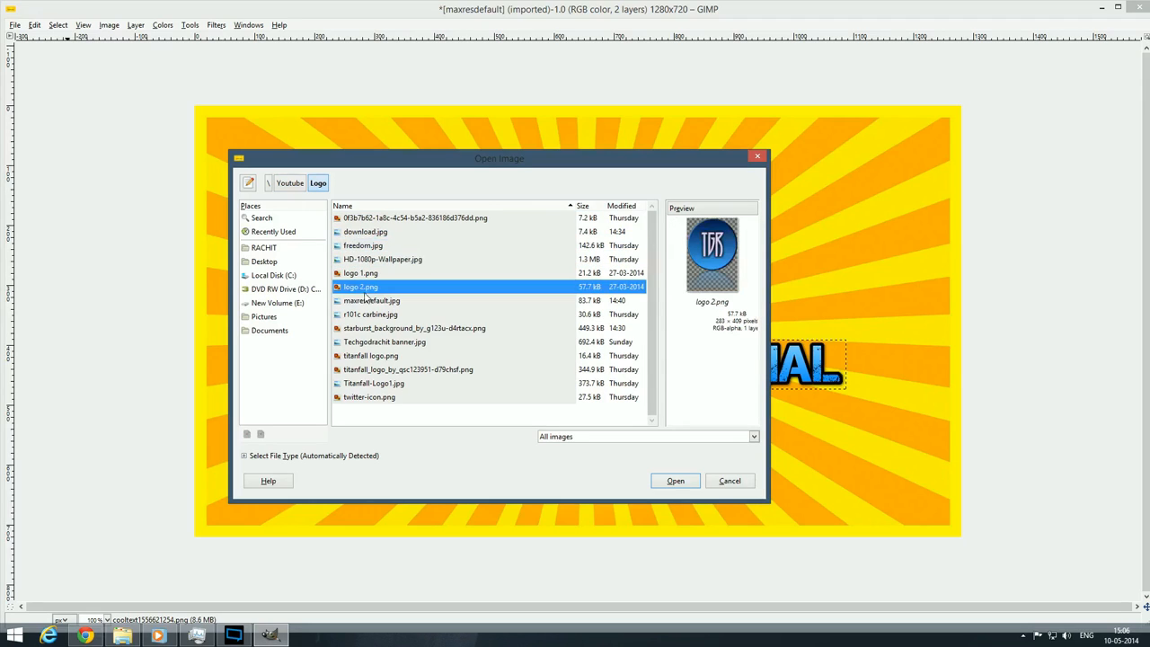
{"action": "left_click", "coordinate": [384, 341]}
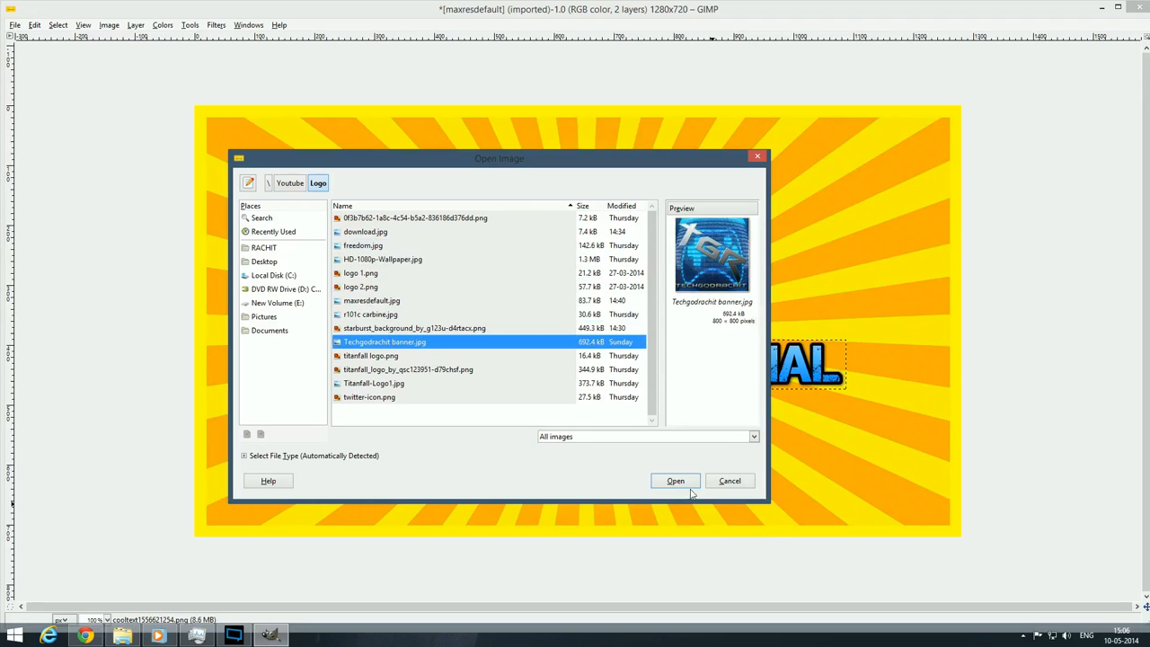
{"action": "left_click", "coordinate": [675, 480]}
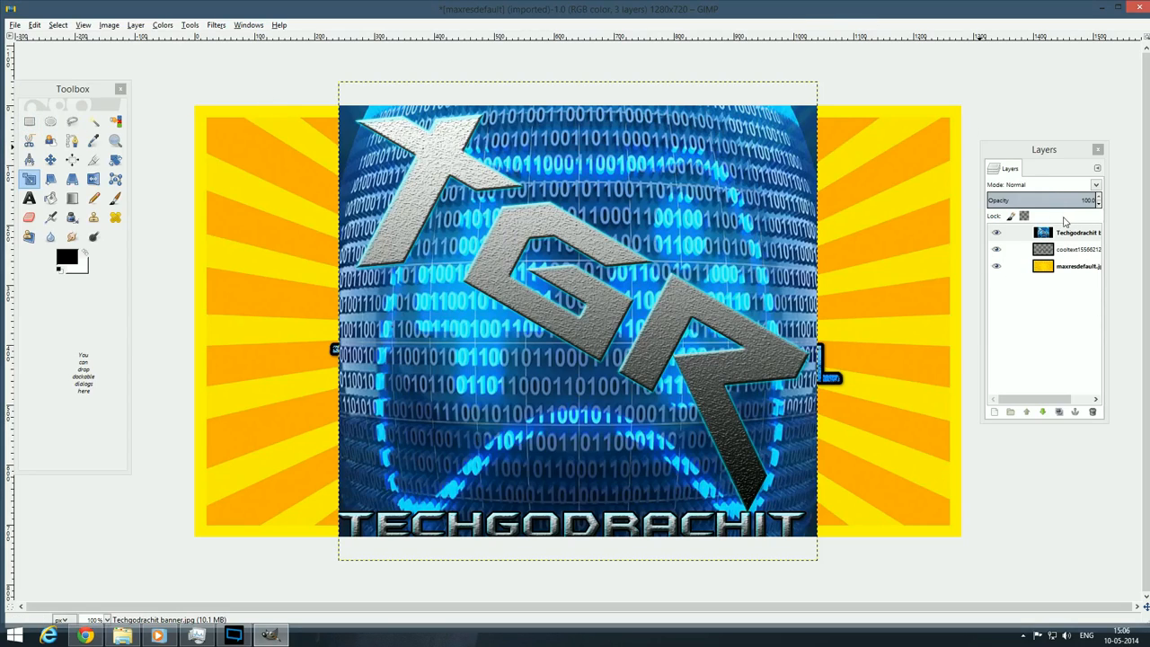
Scale the banner to 324×352 and move it top-centre above the title
{"action": "left_click", "coordinate": [1075, 232]}
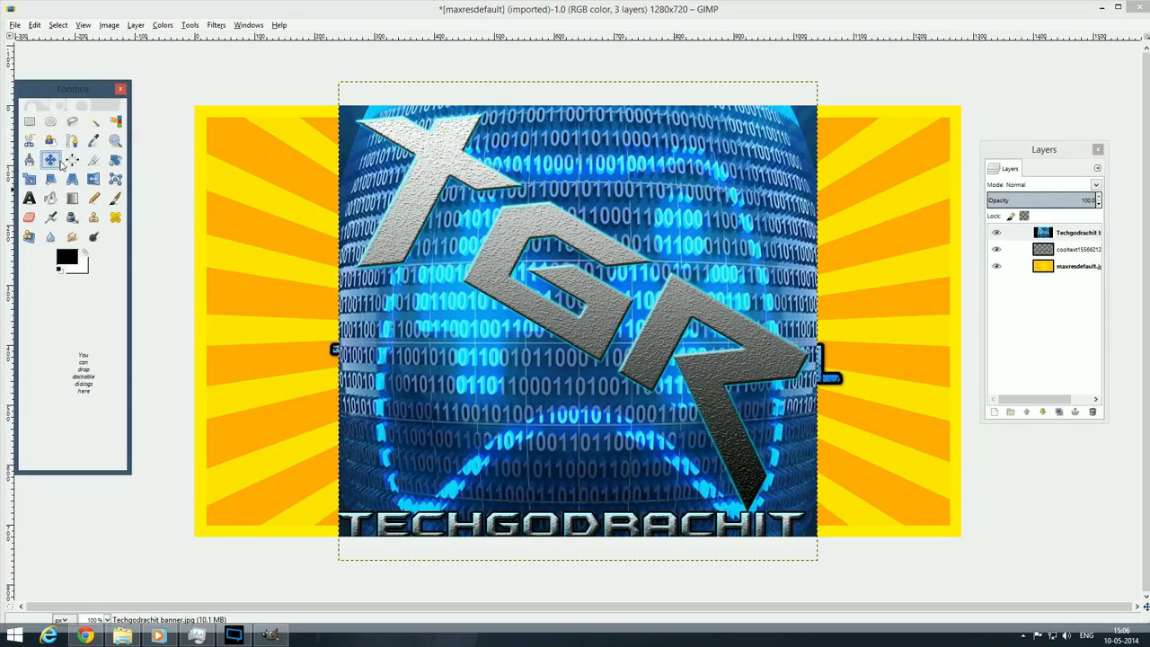
{"action": "left_click", "coordinate": [29, 179]}
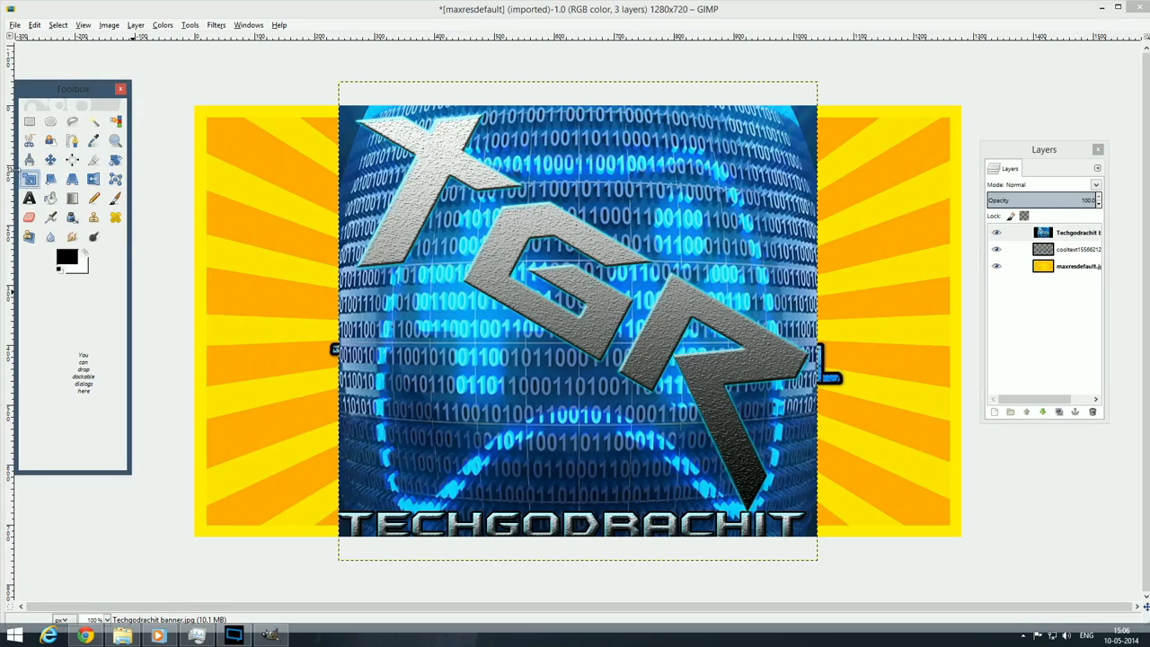
{"action": "mouse_move", "coordinate": [30, 179]}
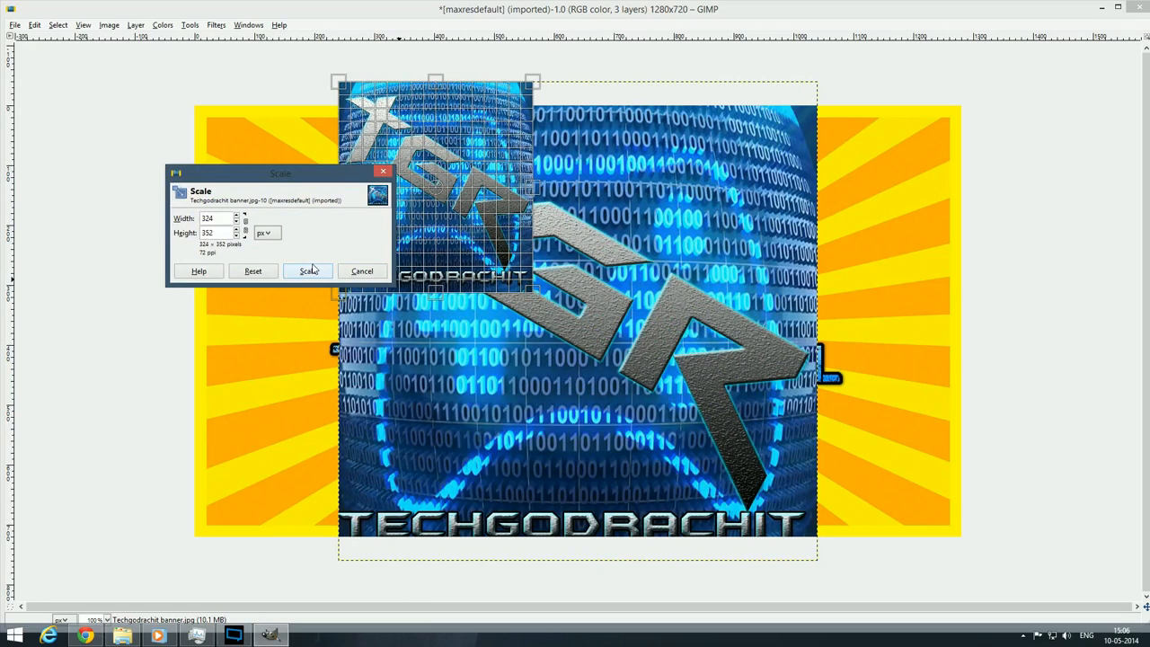
{"action": "left_click", "coordinate": [307, 270]}
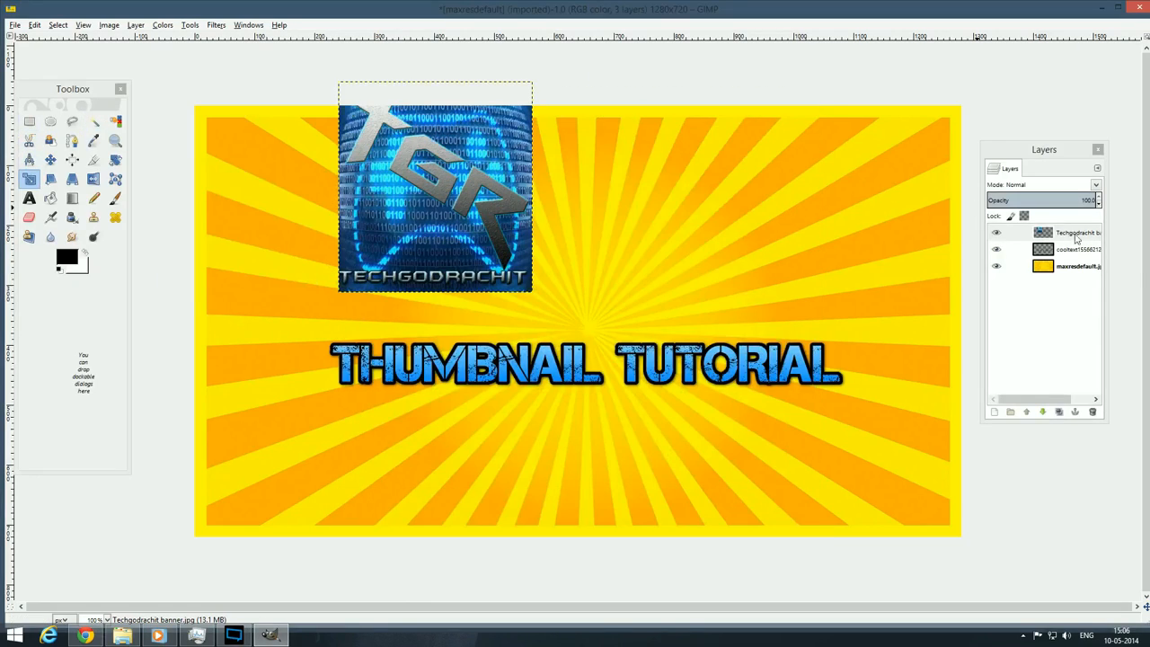
{"action": "left_click", "coordinate": [1069, 232]}
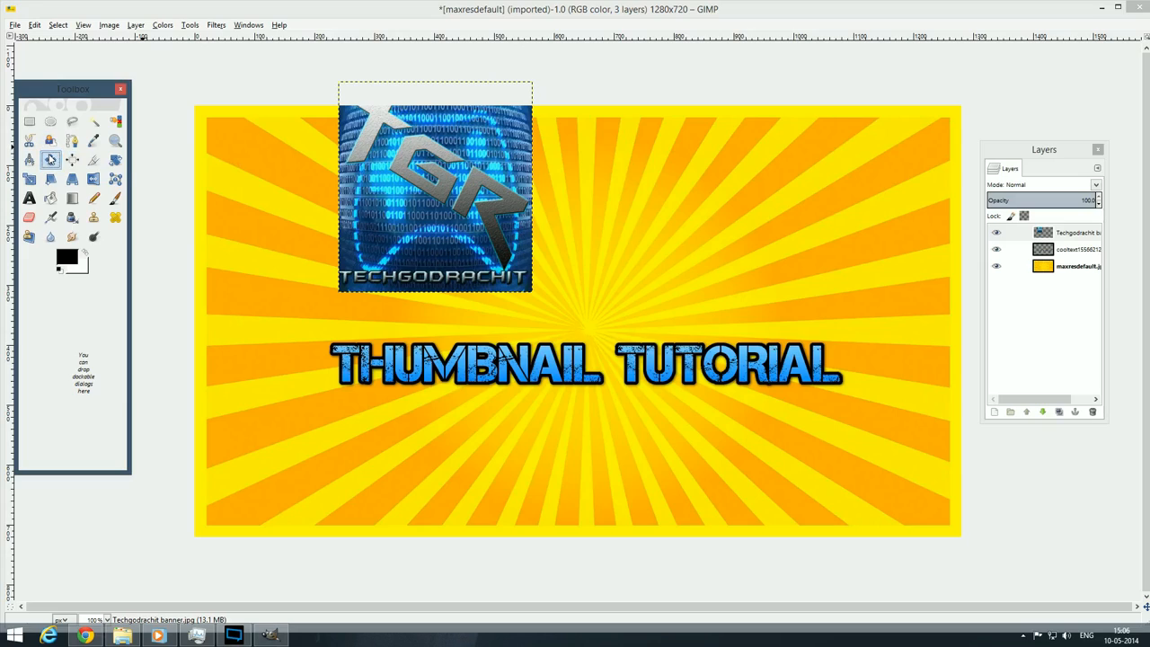
{"action": "mouse_move", "coordinate": [50, 159]}
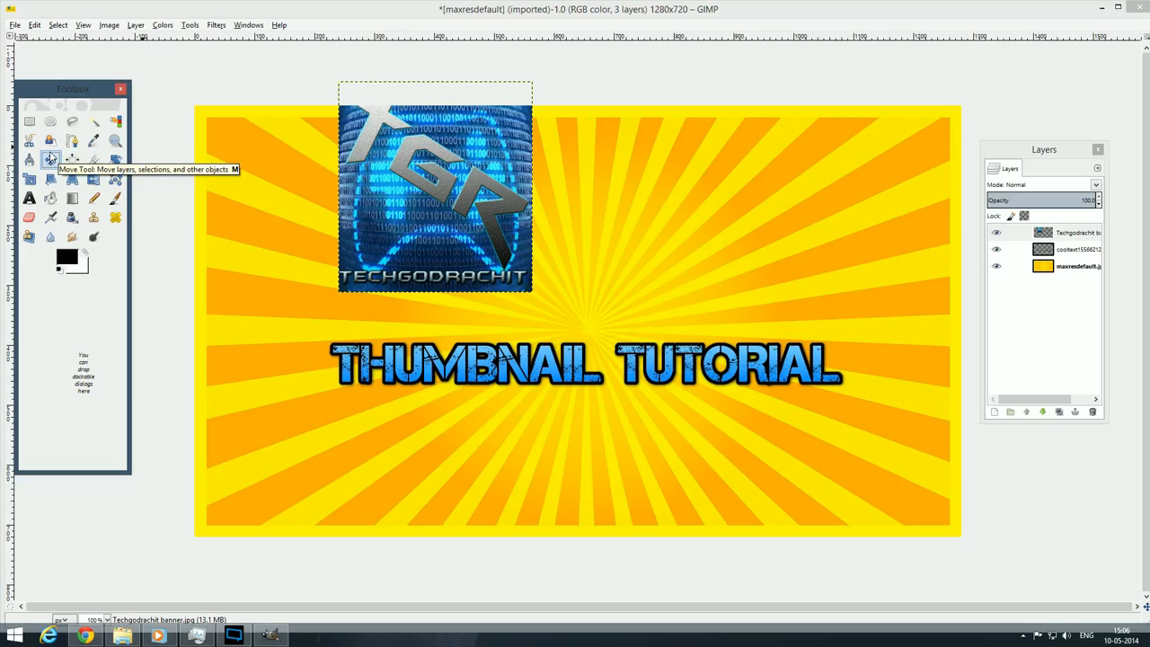
{"action": "mouse_move", "coordinate": [50, 160]}
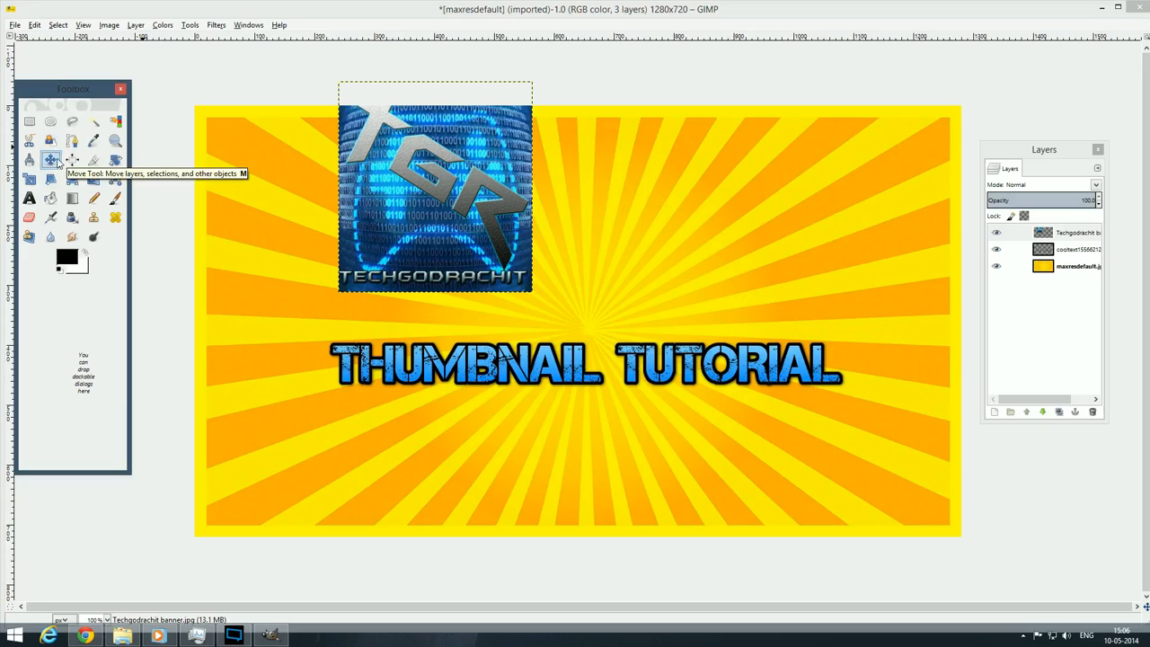
{"action": "left_click_drag", "start_coordinate": [434, 189], "coordinate": [638, 274]}
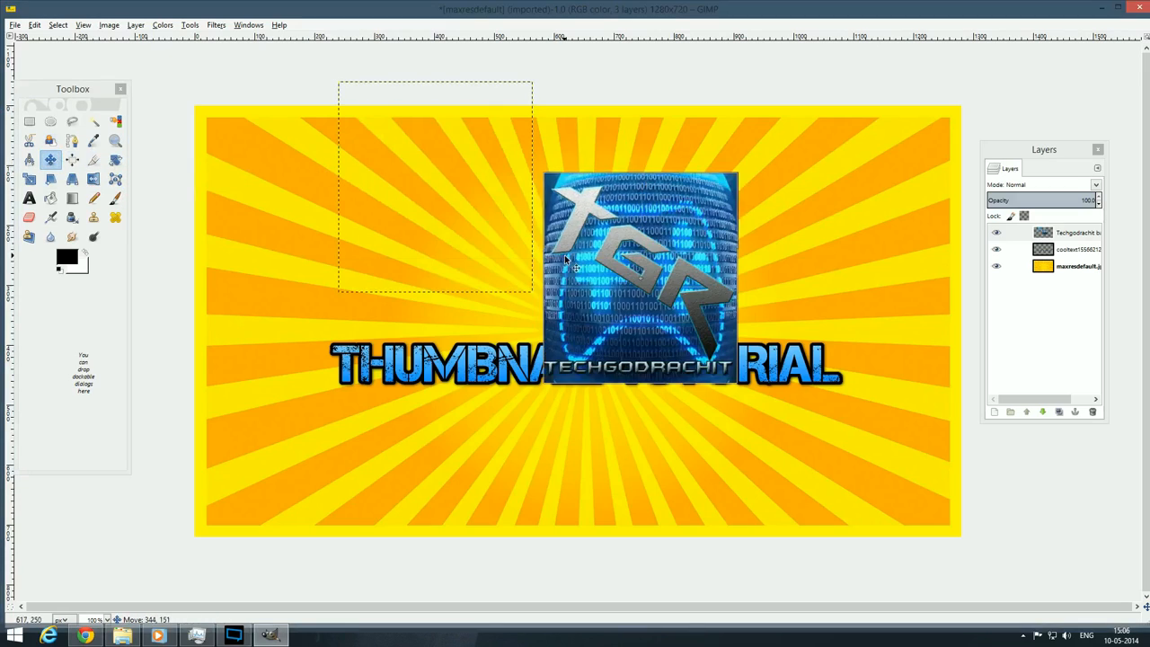
{"action": "left_click_drag", "start_coordinate": [639, 274], "coordinate": [576, 225]}
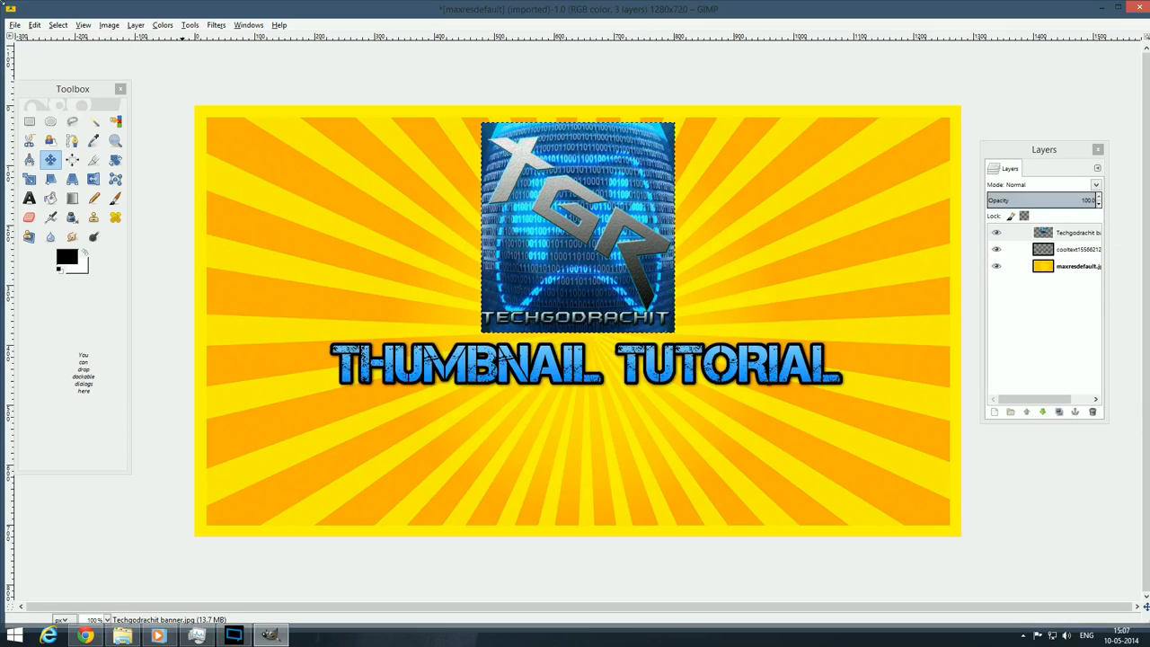
{"action": "left_click", "coordinate": [15, 24]}
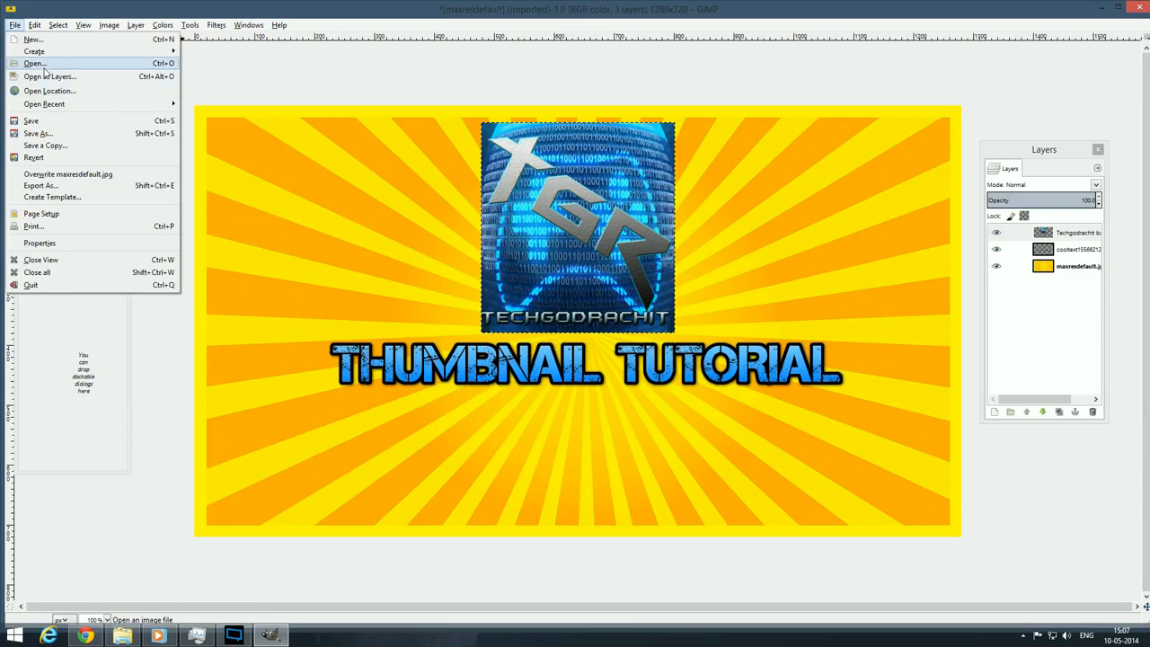
Open E:/Youtube/Kameo network branding kit/Kameo-logo.png as a new layer
{"action": "left_click", "coordinate": [33, 63]}
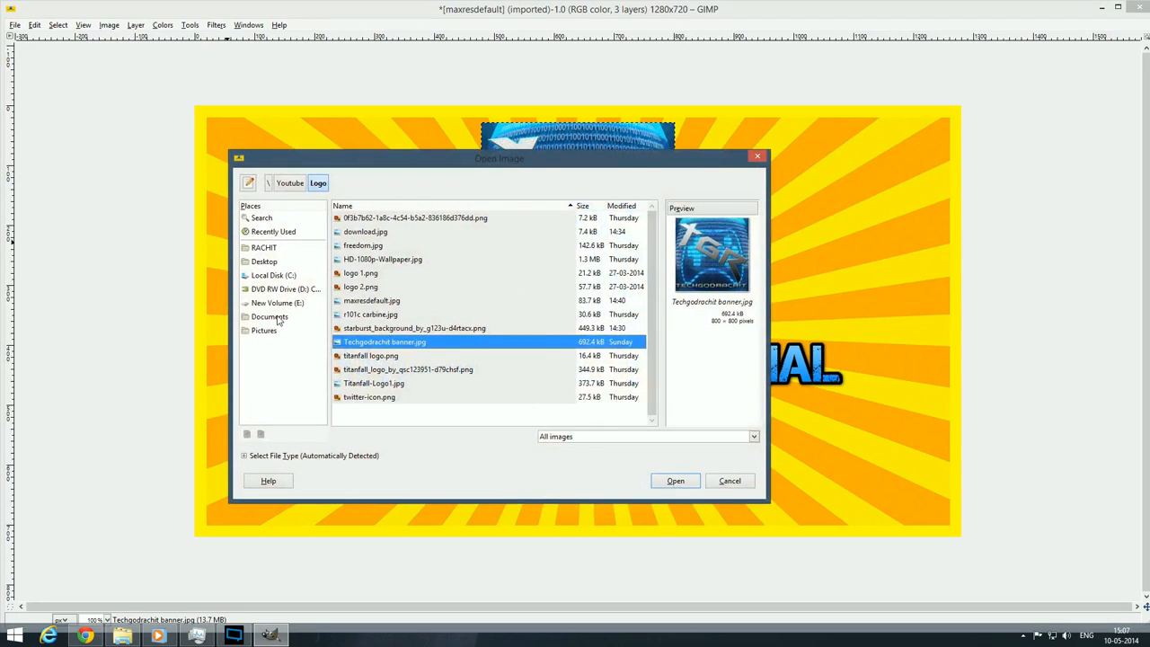
{"action": "left_click", "coordinate": [278, 302]}
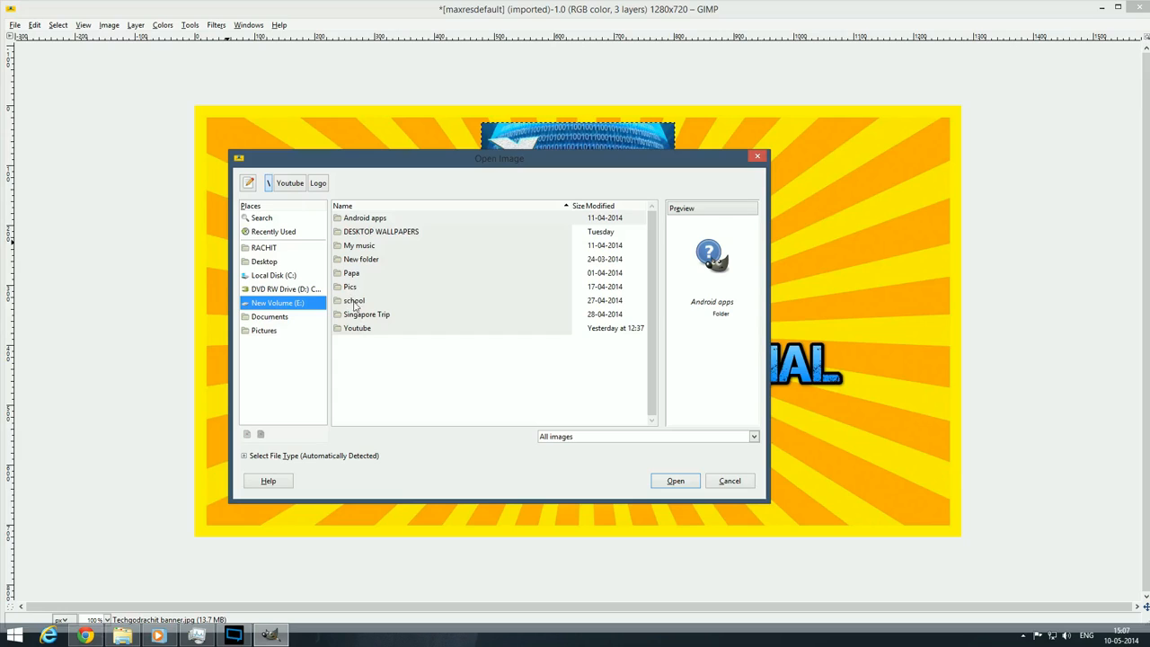
{"action": "double_click", "coordinate": [357, 327]}
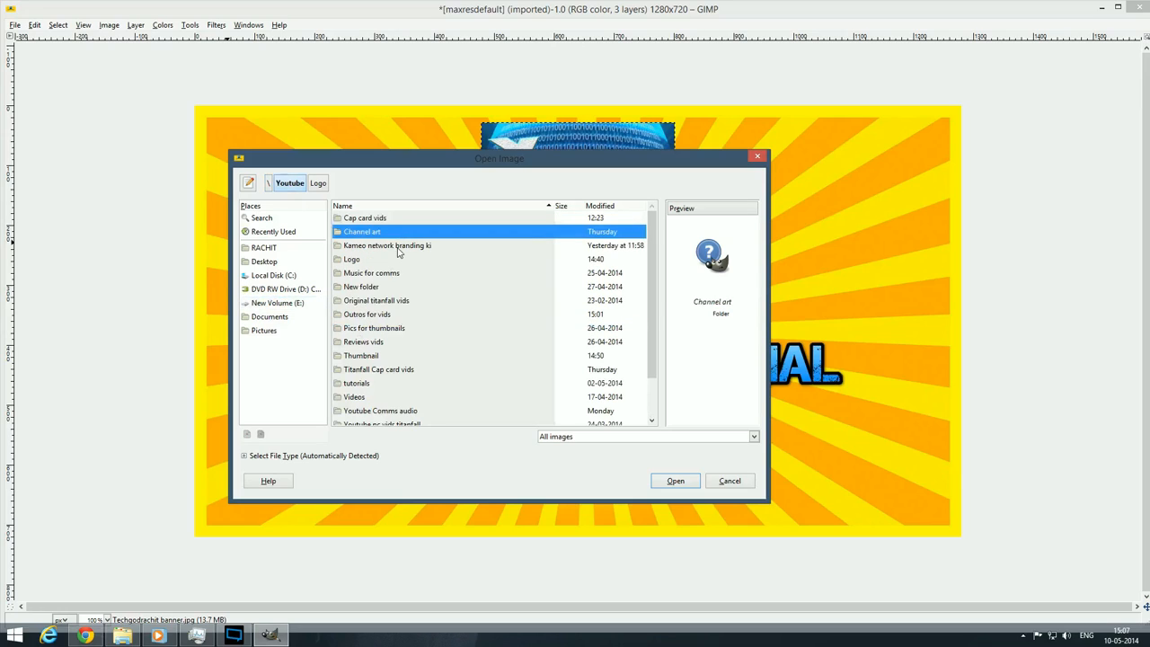
{"action": "double_click", "coordinate": [386, 245]}
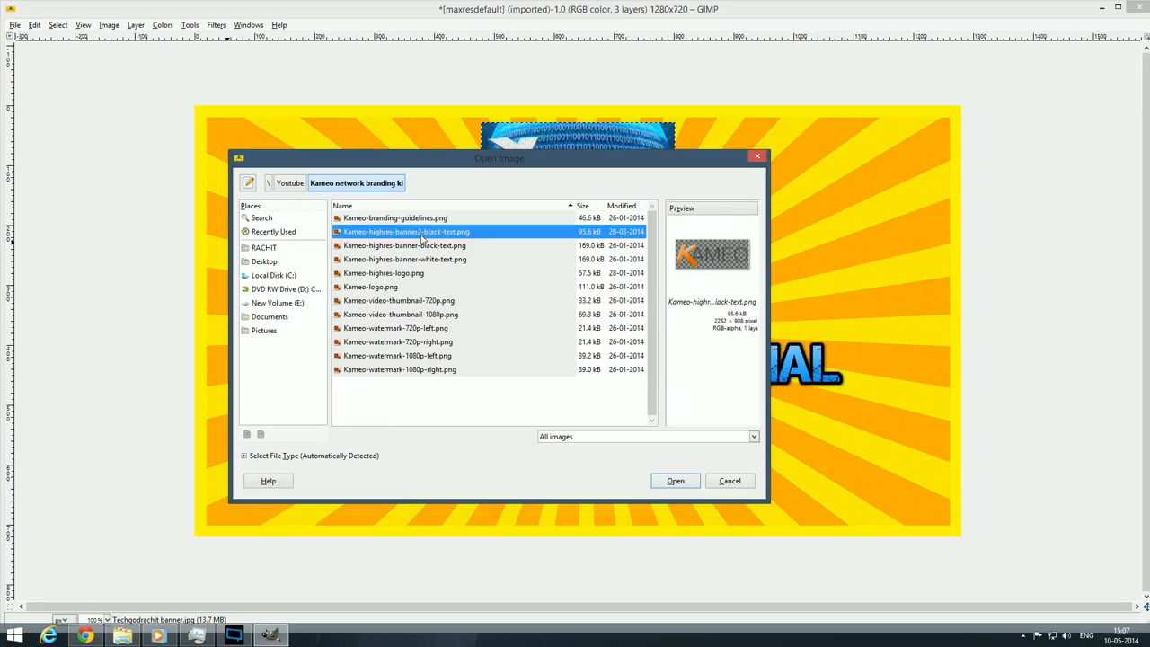
{"action": "left_click", "coordinate": [370, 286]}
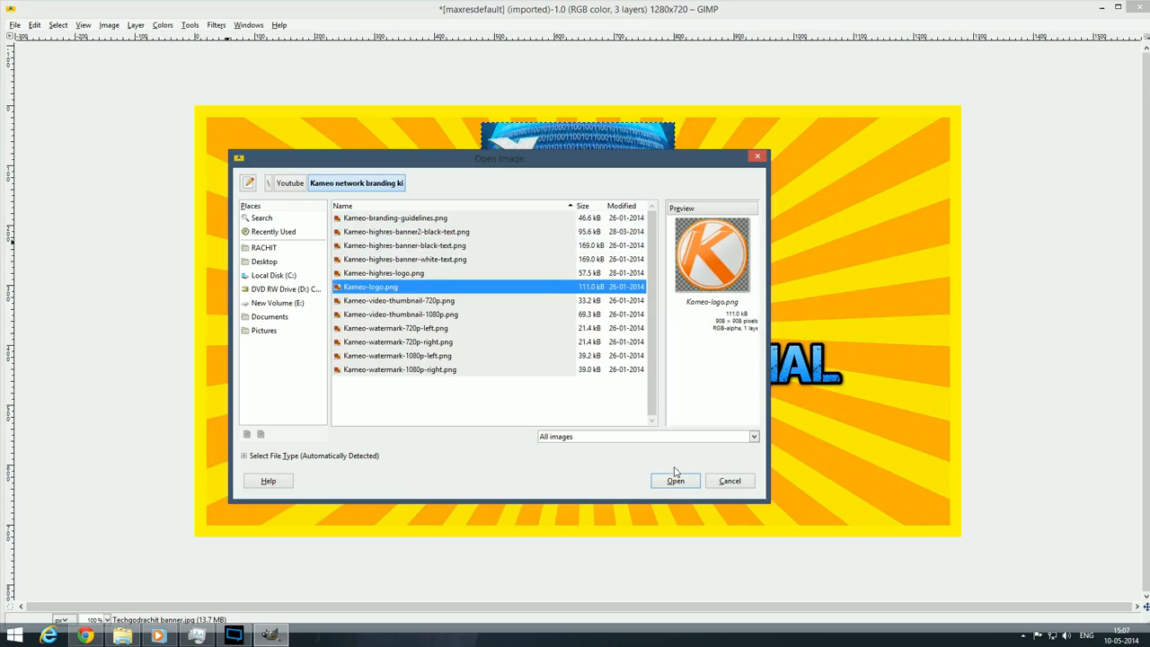
{"action": "left_click", "coordinate": [675, 481]}
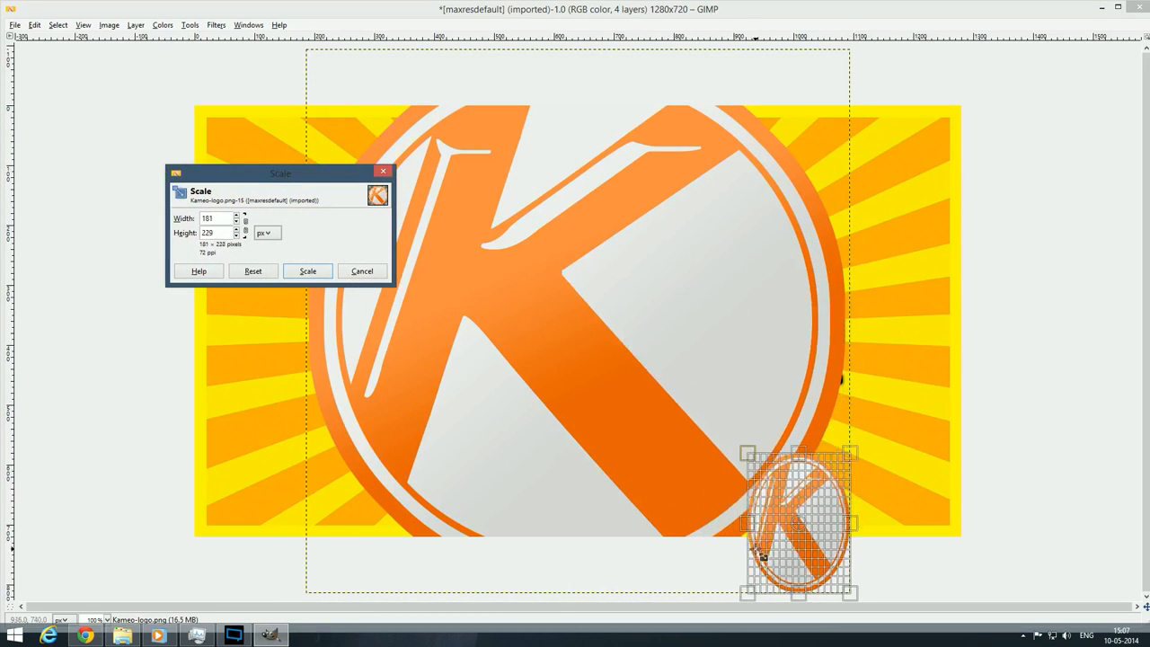
Scale the Kameo logo to about 181 px wide and drag it to the bottom-left corner
{"action": "left_click", "coordinate": [308, 270]}
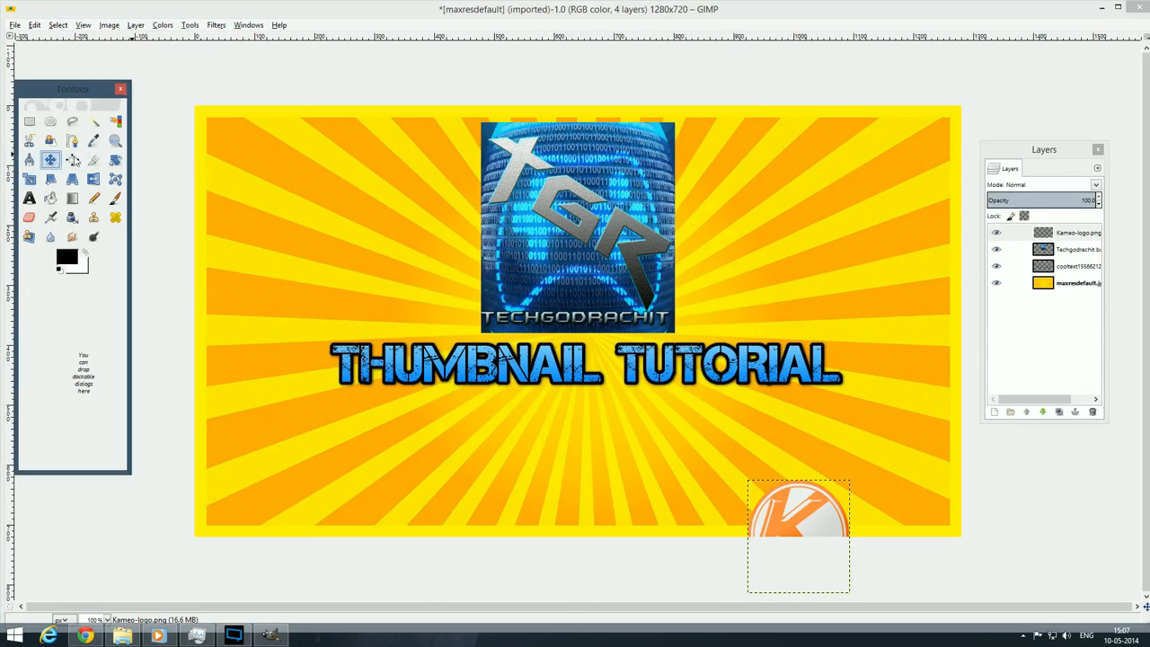
{"action": "left_click_drag", "start_coordinate": [798, 535], "coordinate": [258, 467]}
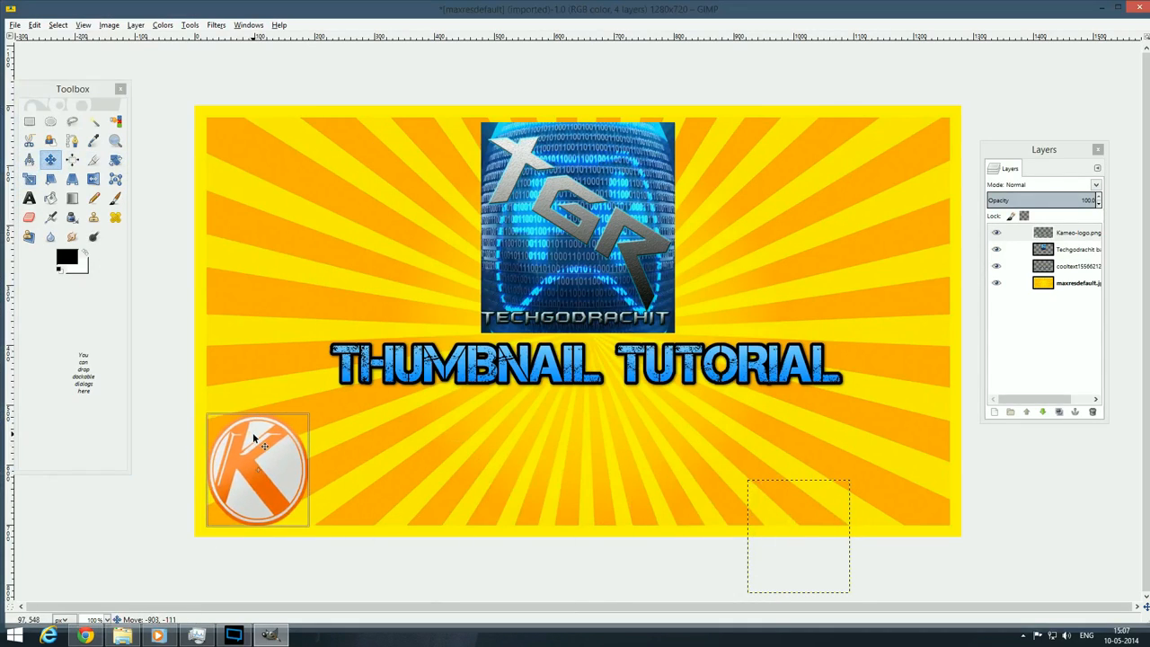